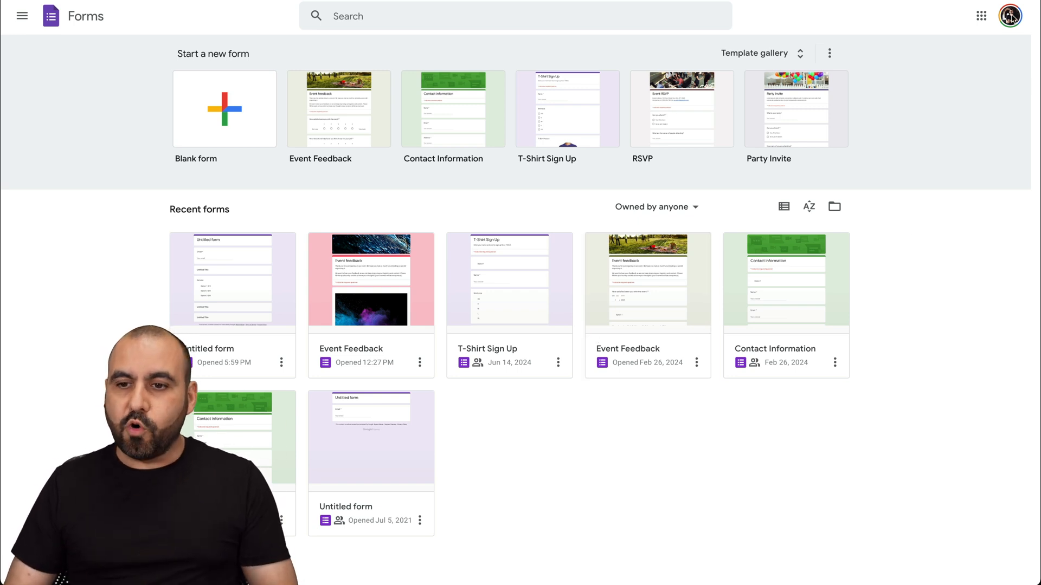
- Show the Google apps list, scrolled down to the Forms icon
{"action": "left_click", "coordinate": [981, 16]}
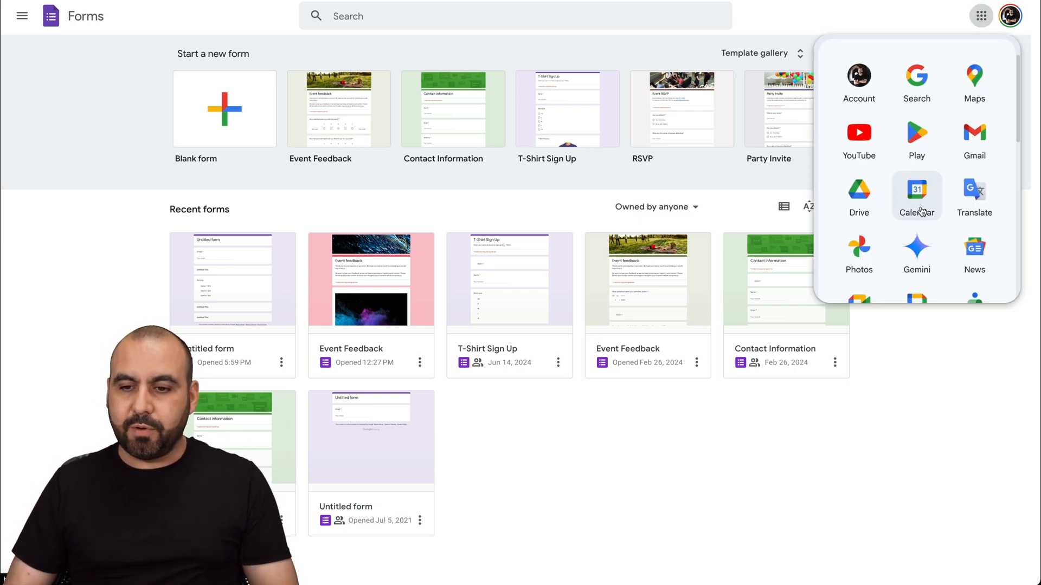
{"action": "scroll", "scroll_direction": "down", "scroll_amount": 3}
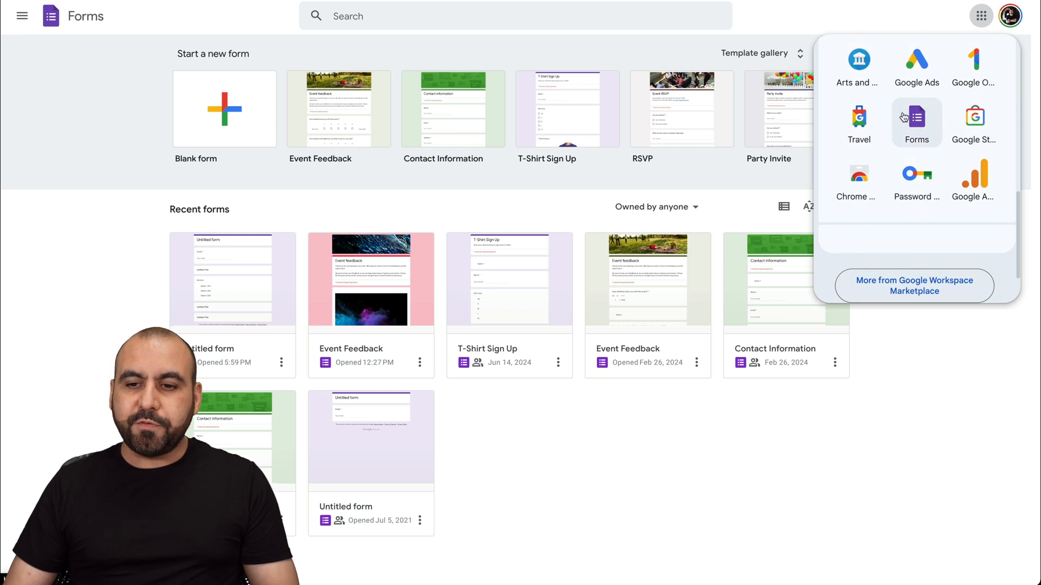
{"action": "mouse_move", "coordinate": [916, 119]}
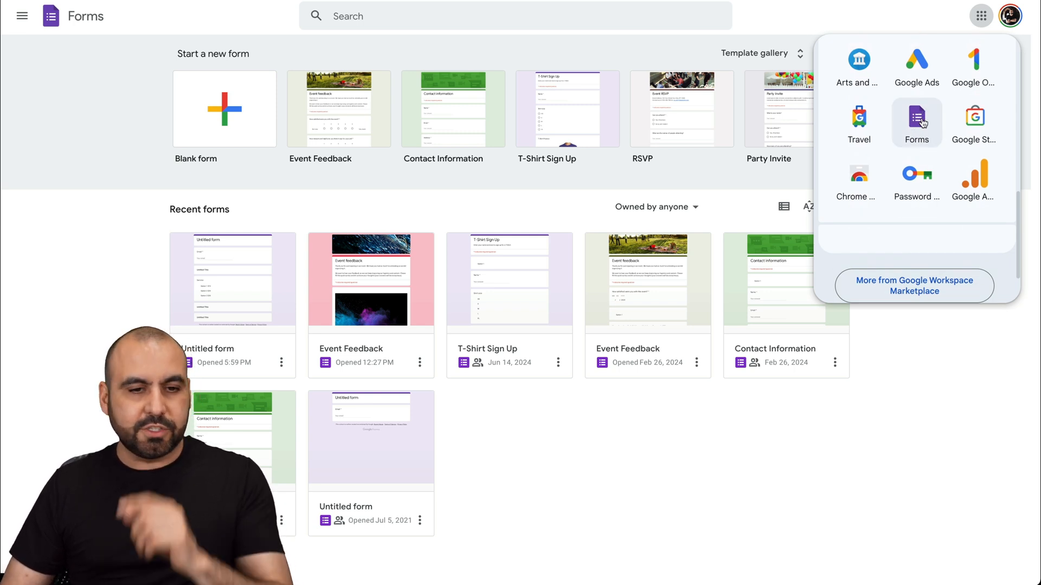
{"action": "mouse_move", "coordinate": [648, 437]}
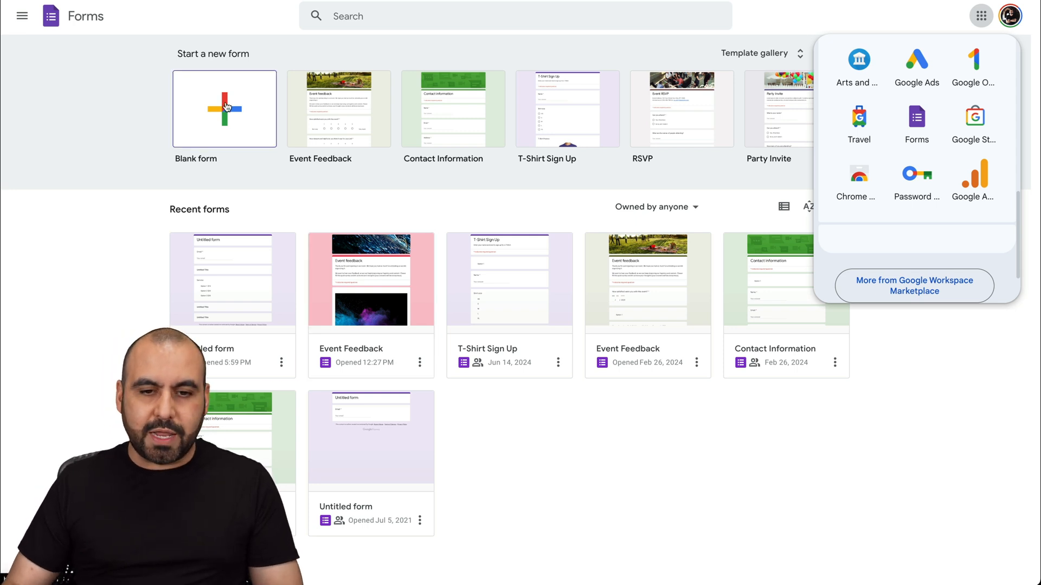
- Create a new blank form from the Forms home page
{"action": "left_click", "coordinate": [224, 108]}
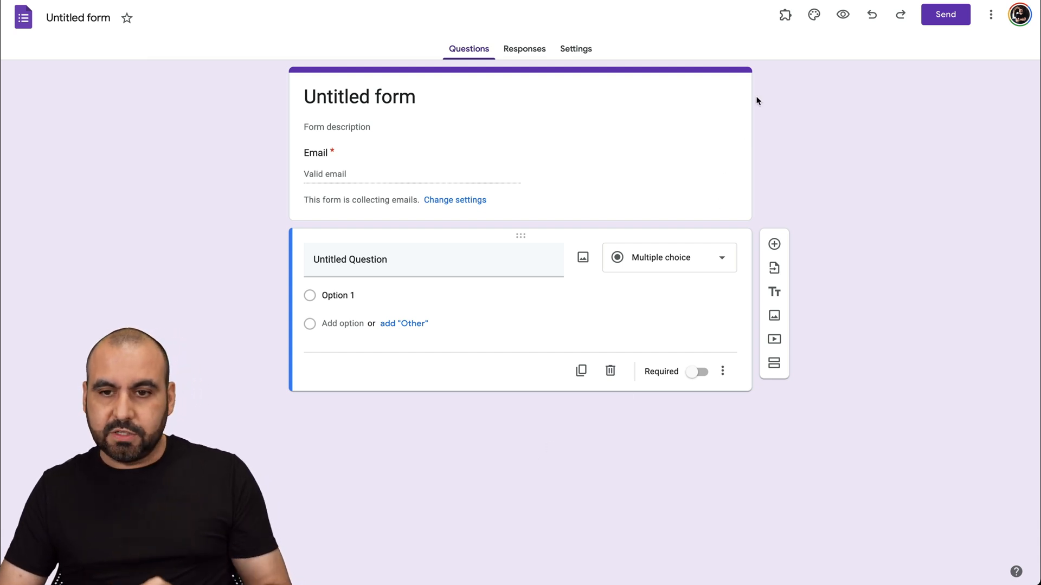
{"action": "mouse_move", "coordinate": [813, 15]}
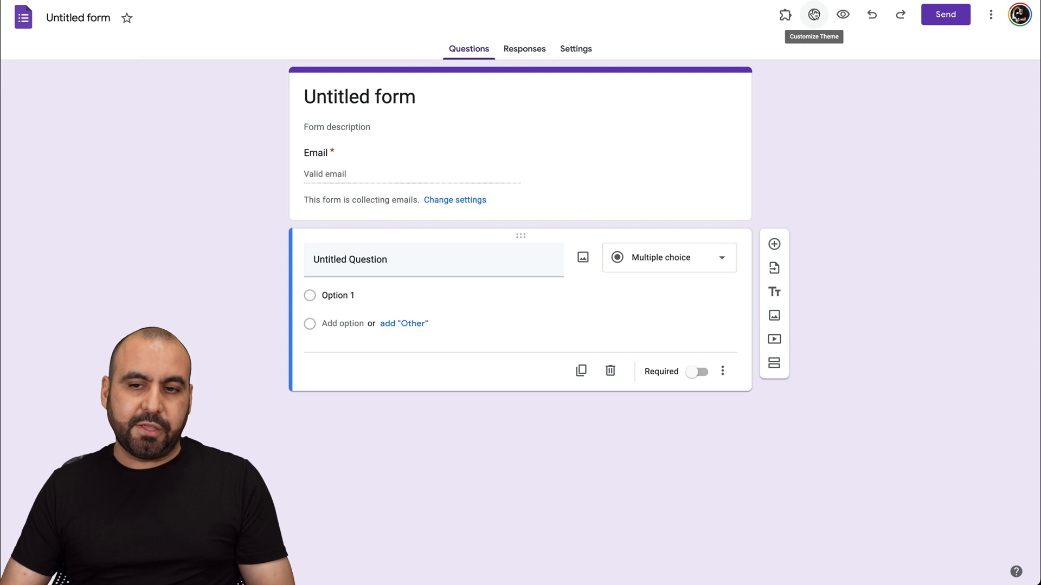
- Change the header font to Courier New, after briefly trying Comic Sans MS
{"action": "left_click", "coordinate": [813, 14]}
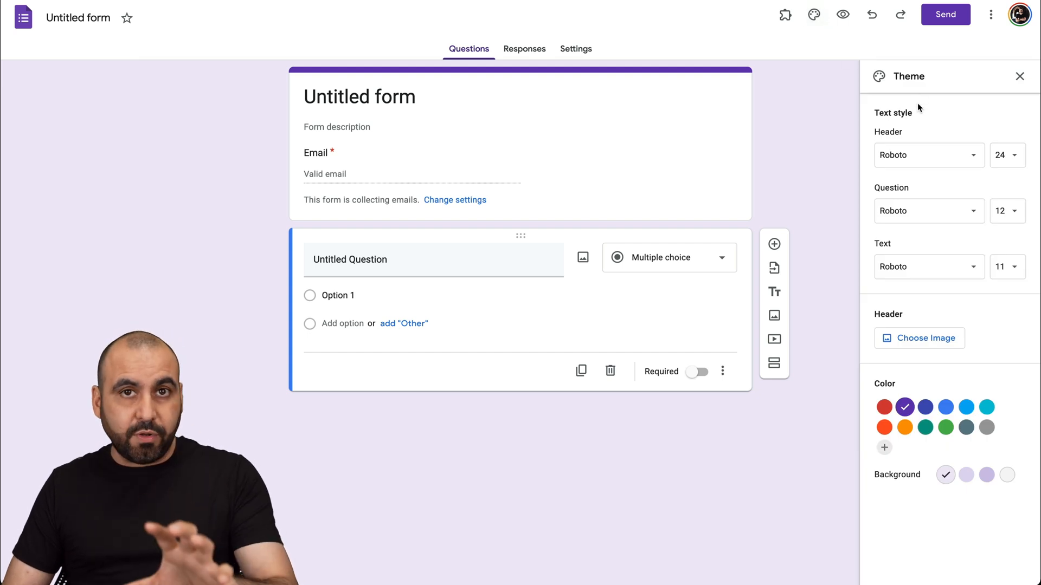
{"action": "mouse_move", "coordinate": [917, 147]}
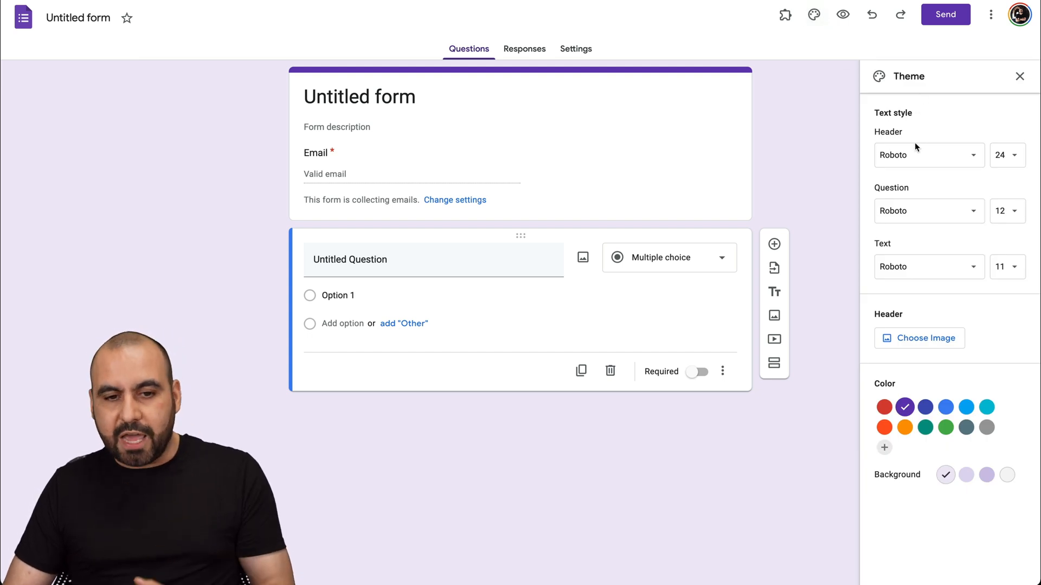
{"action": "mouse_move", "coordinate": [922, 153]}
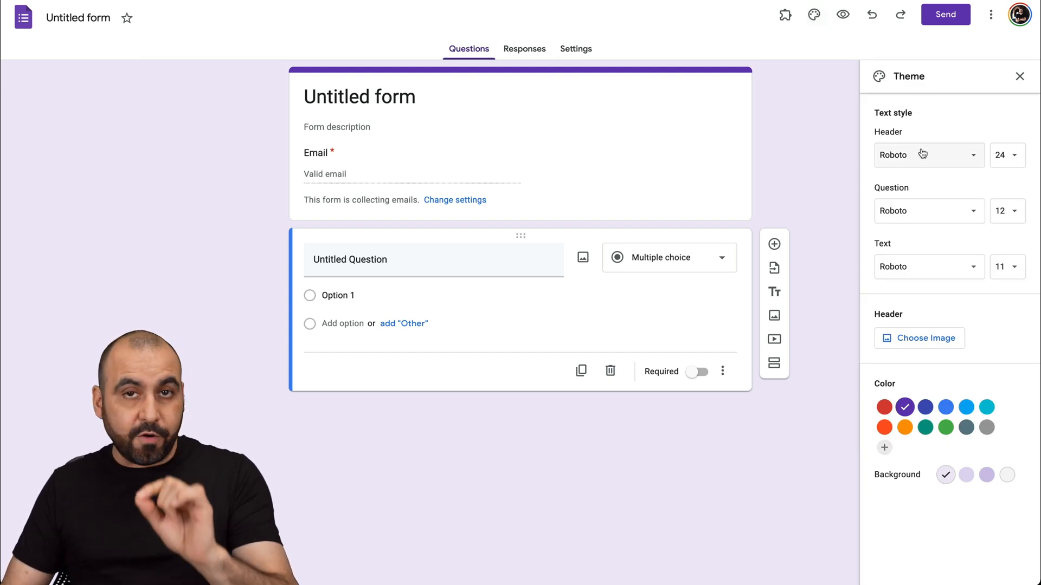
{"action": "left_click", "coordinate": [927, 154]}
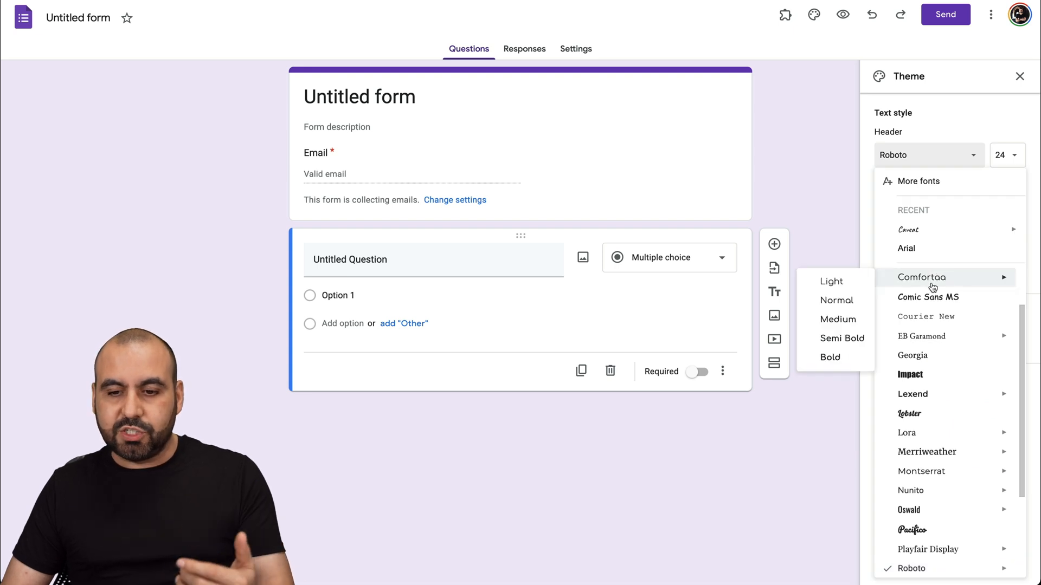
{"action": "left_click", "coordinate": [927, 296]}
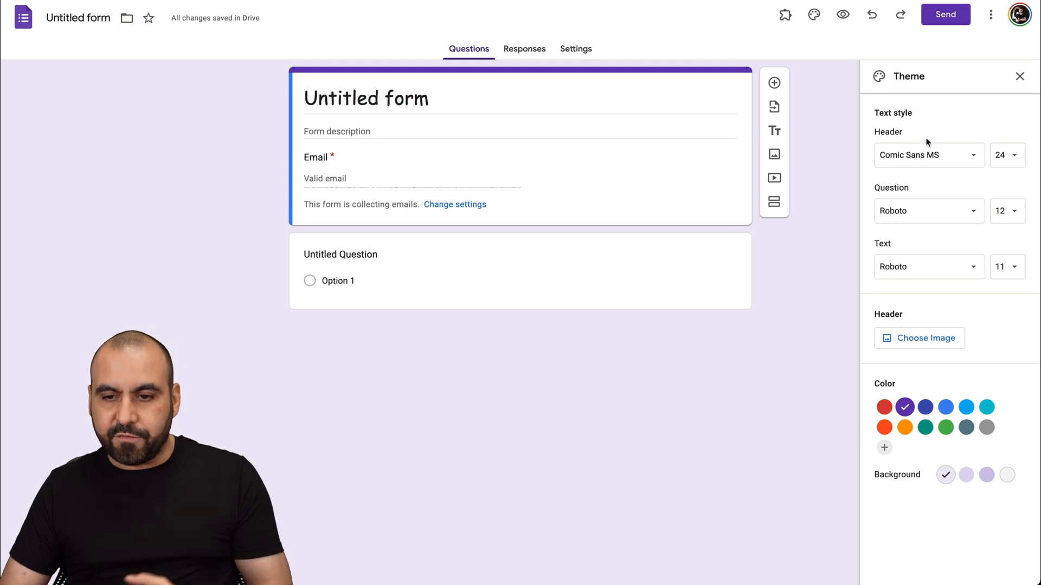
{"action": "left_click", "coordinate": [925, 155]}
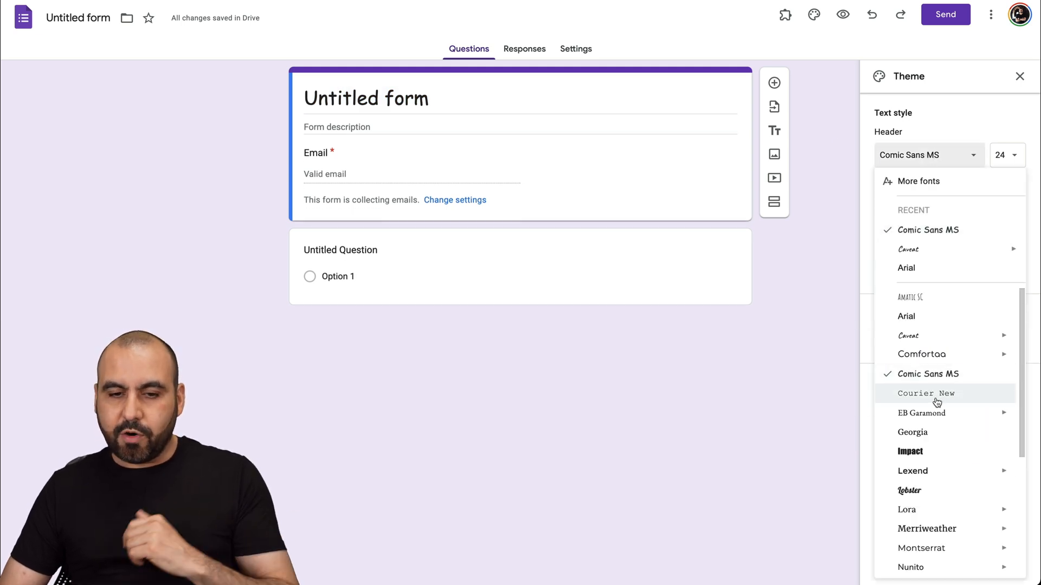
{"action": "left_click", "coordinate": [925, 393]}
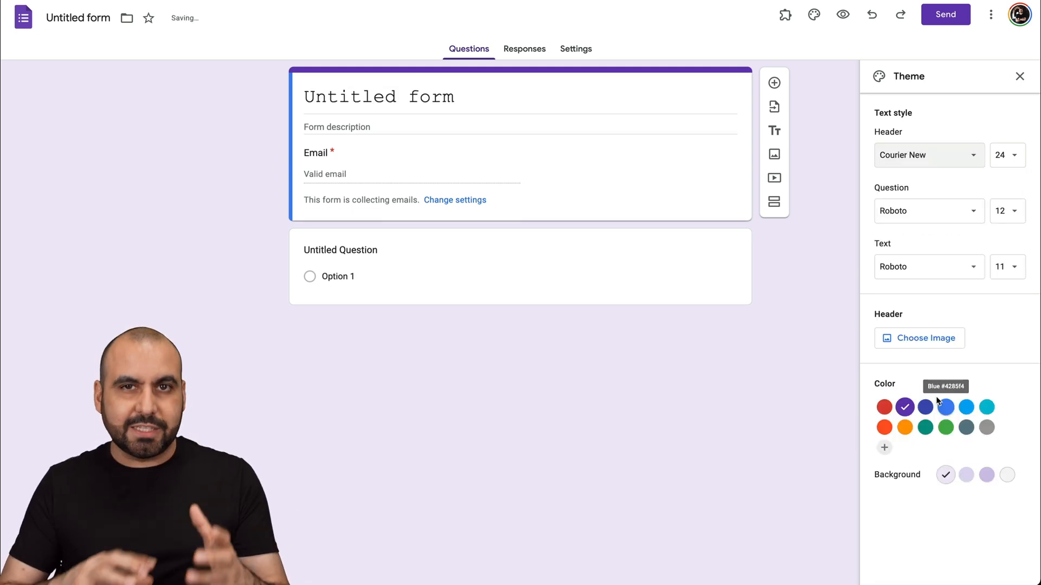
{"action": "mouse_move", "coordinate": [965, 173]}
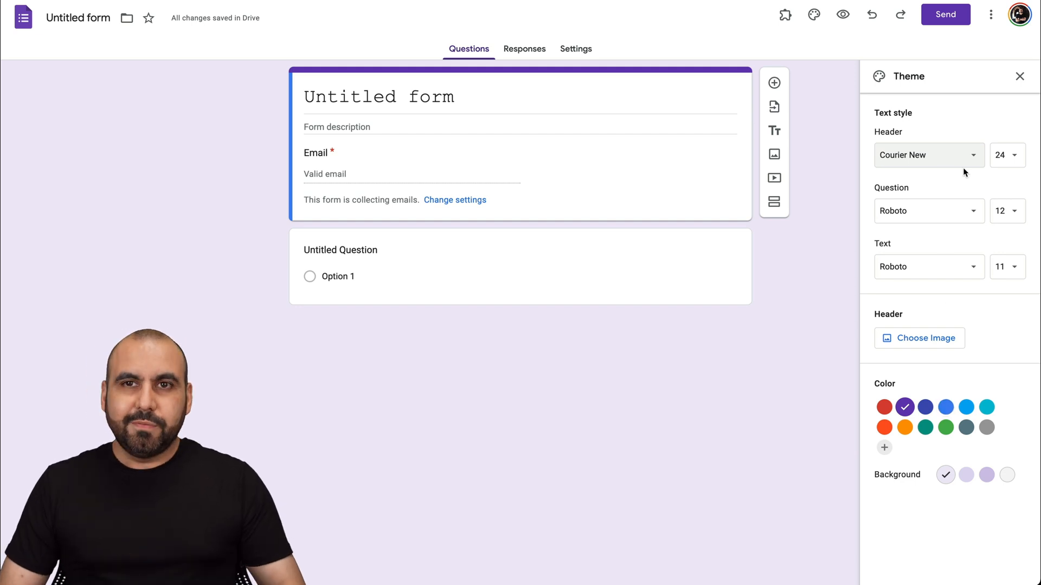
{"action": "left_click", "coordinate": [928, 154]}
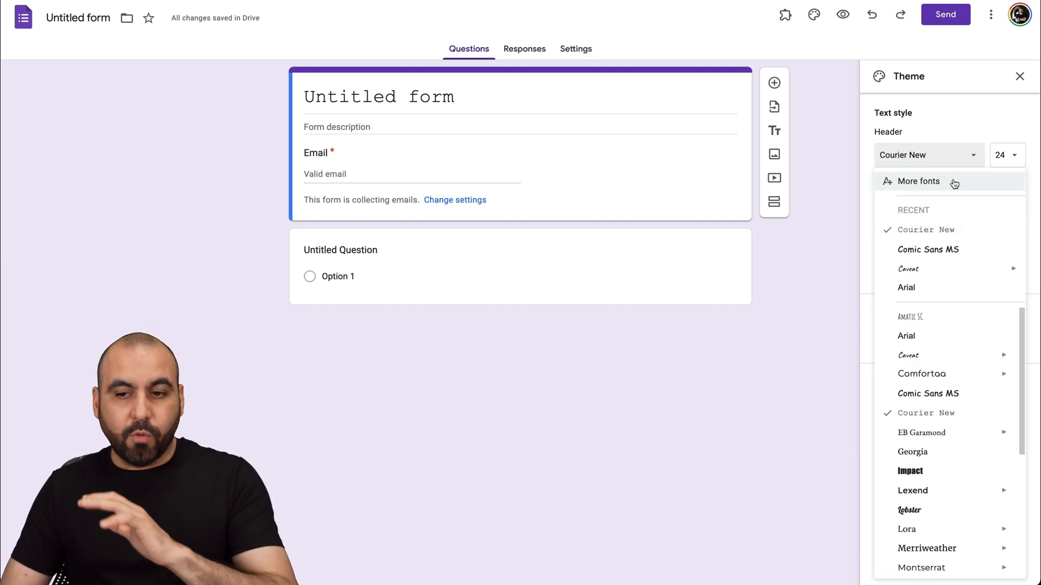
{"action": "left_click", "coordinate": [919, 180]}
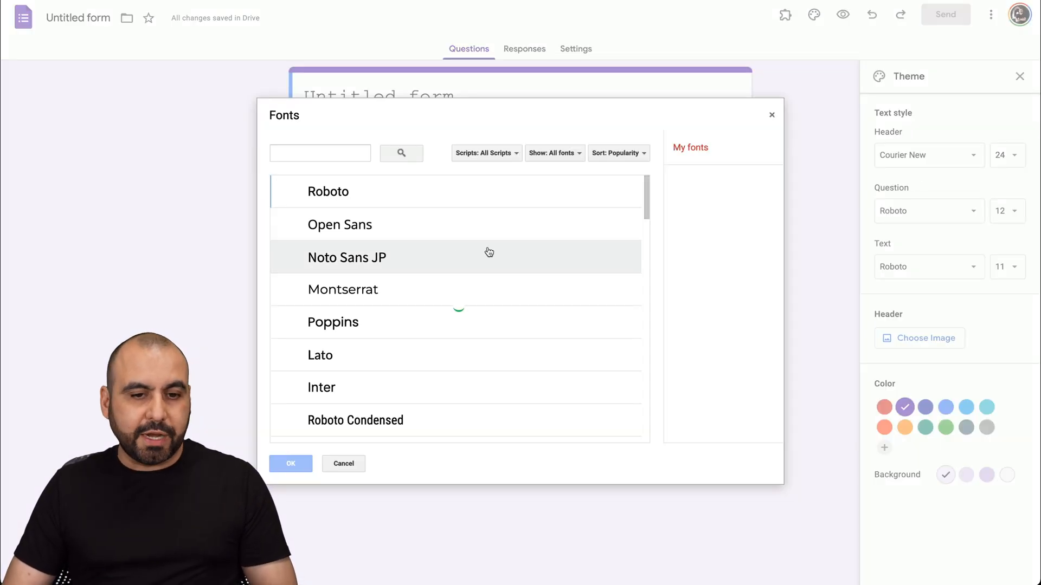
{"action": "scroll", "scroll_direction": "down", "scroll_amount": 3}
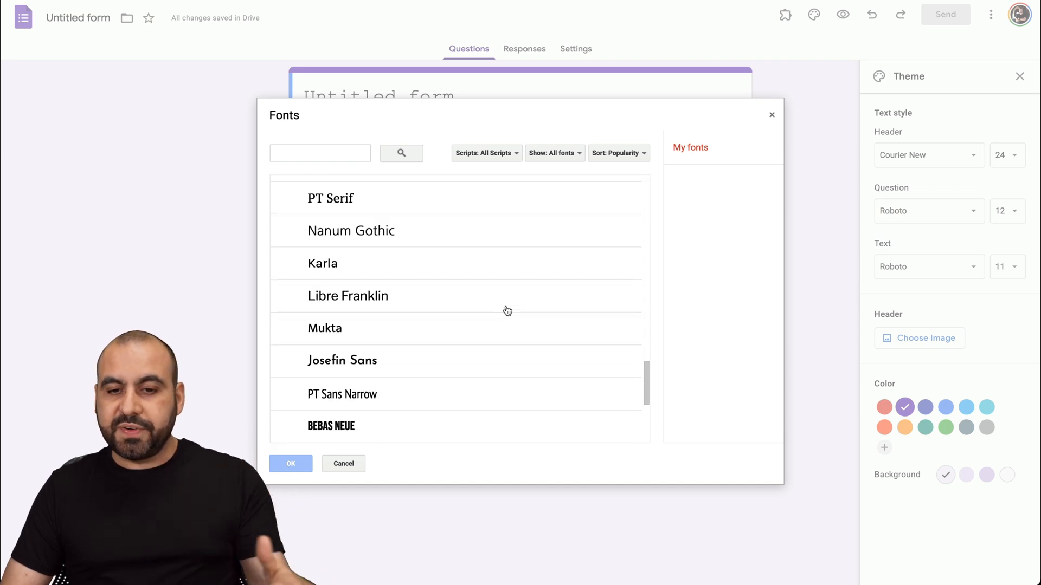
{"action": "scroll", "scroll_direction": "down", "scroll_amount": 3}
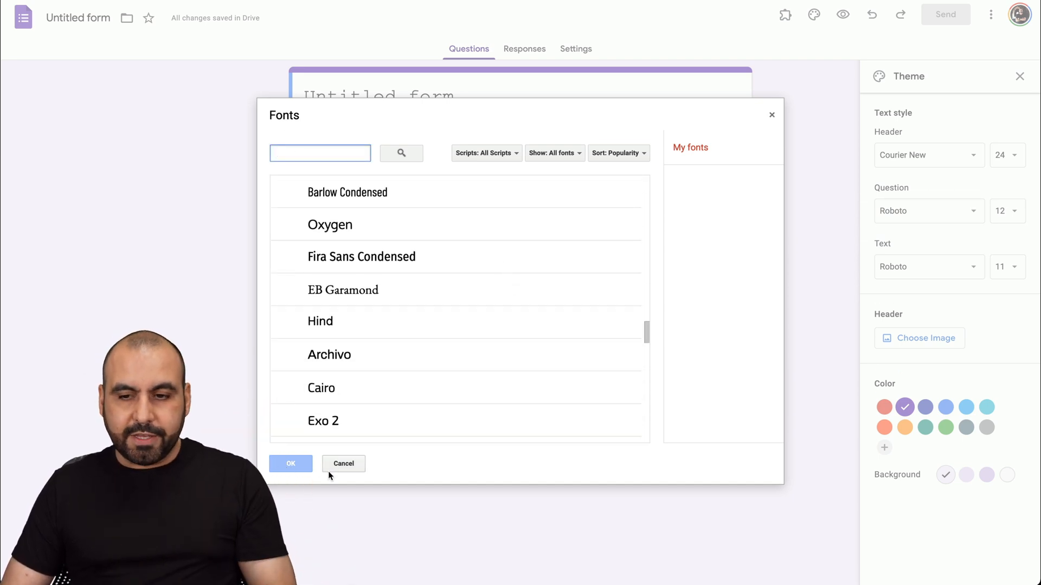
{"action": "left_click", "coordinate": [344, 464]}
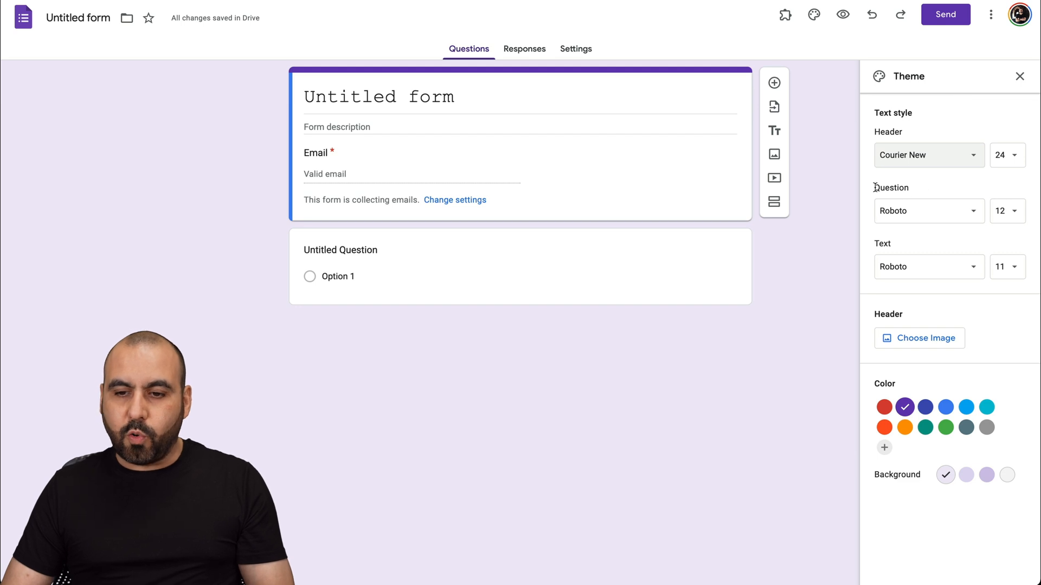
- Set the question font to Impact and the body text font to Comic Sans MS
{"action": "left_click", "coordinate": [928, 211]}
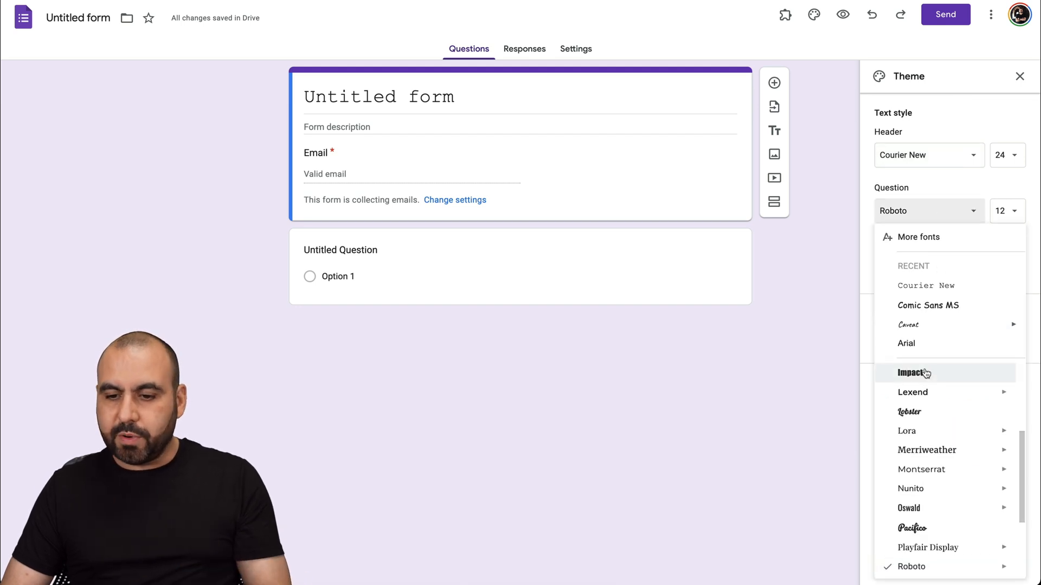
{"action": "left_click", "coordinate": [911, 373]}
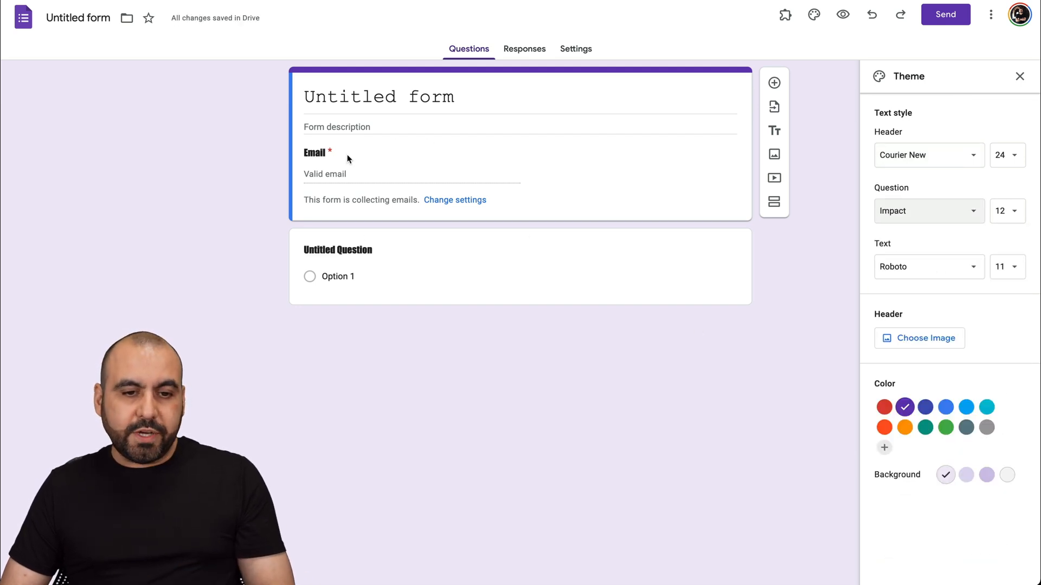
{"action": "left_click", "coordinate": [924, 267]}
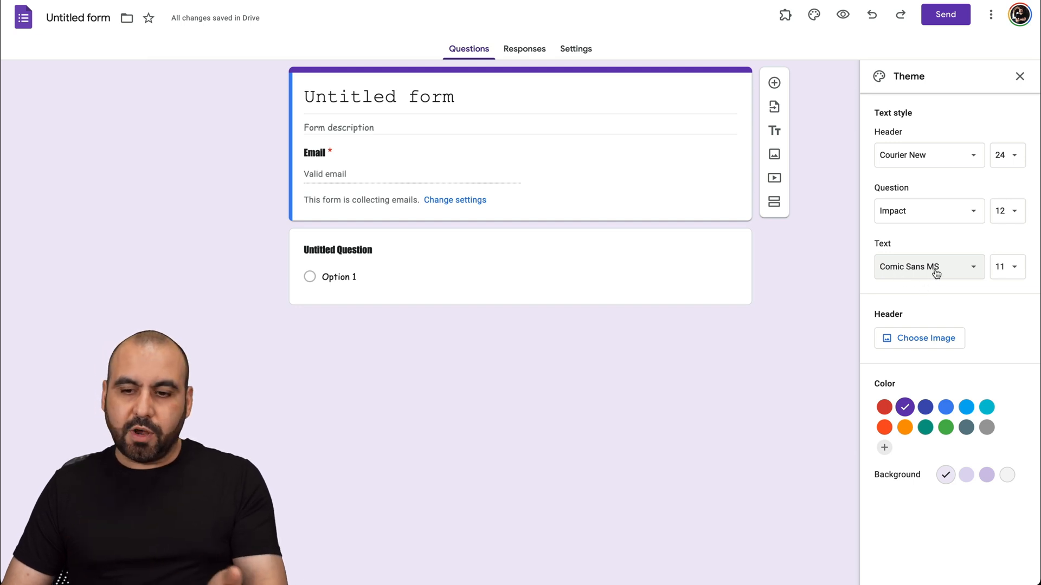
{"action": "mouse_move", "coordinate": [896, 320]}
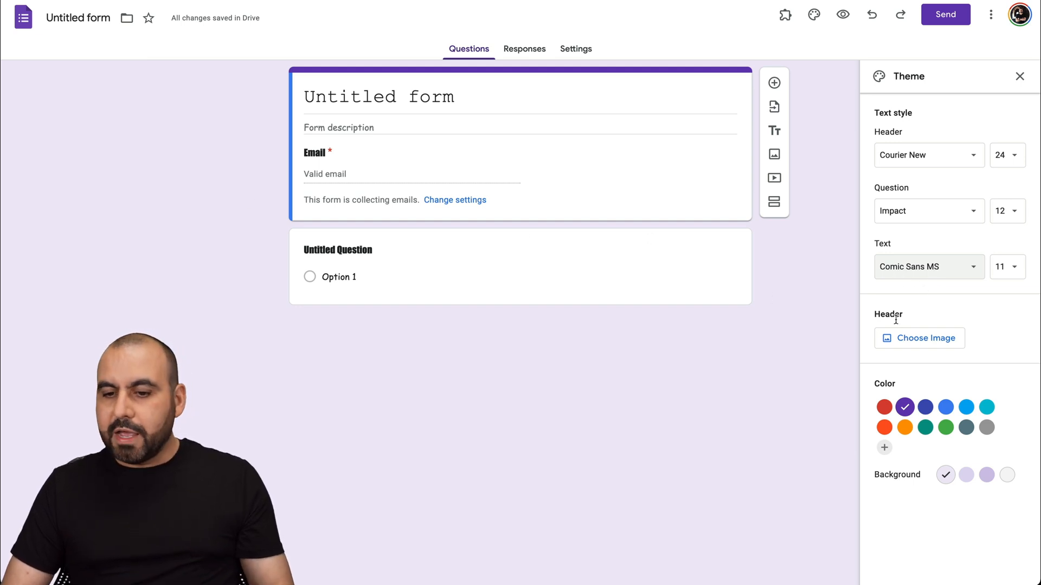
{"action": "left_click", "coordinate": [919, 338]}
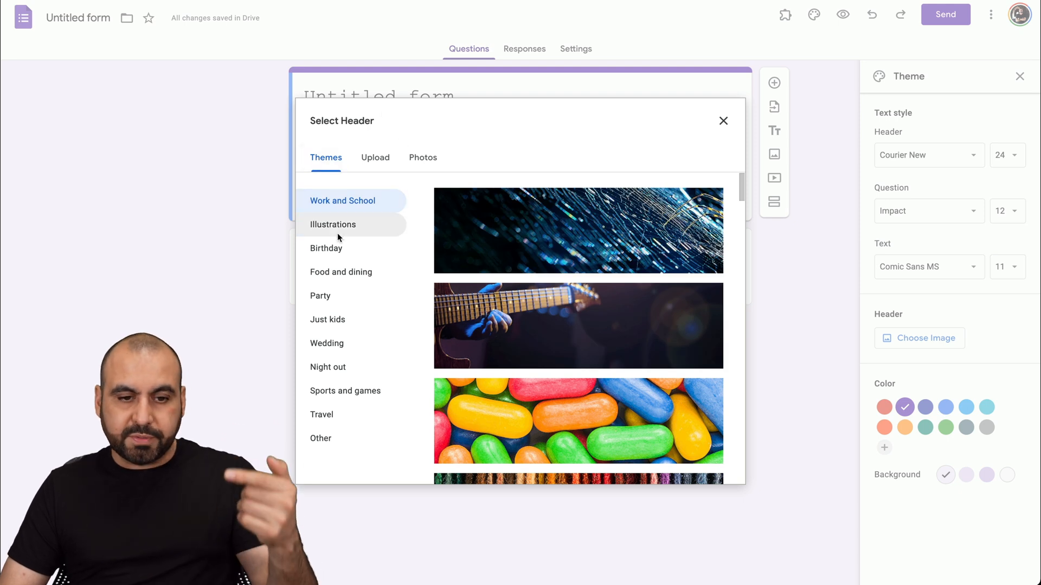
- Use the electric-guitar photo from the header gallery as the form header
{"action": "left_click", "coordinate": [375, 157]}
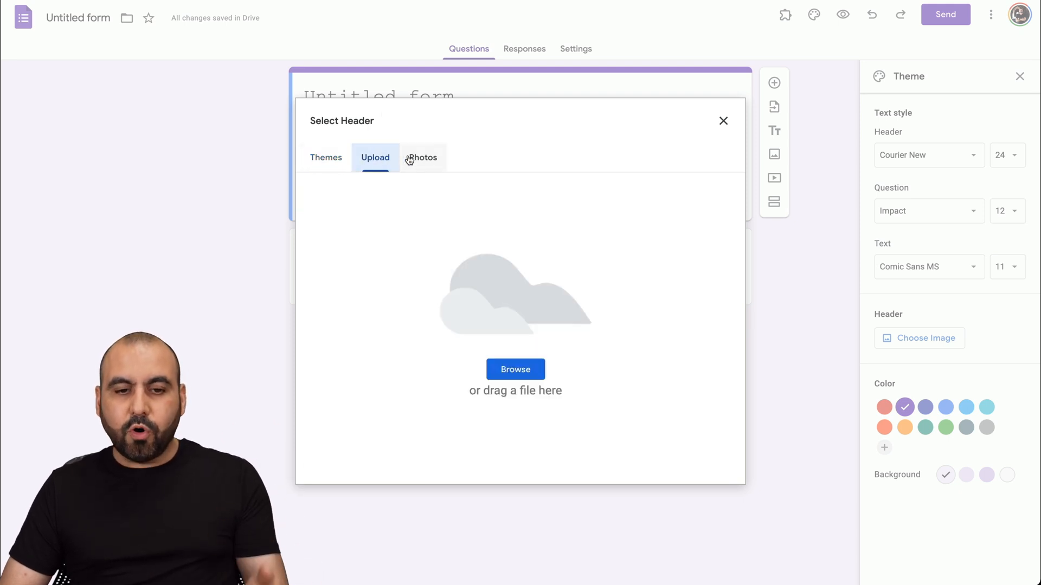
{"action": "left_click", "coordinate": [325, 157]}
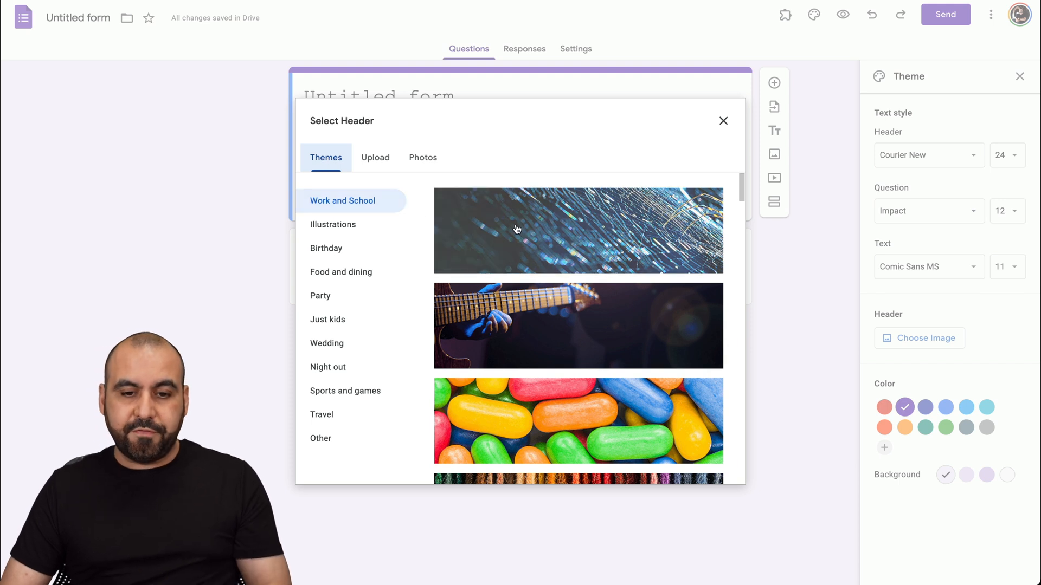
{"action": "left_click", "coordinate": [577, 325]}
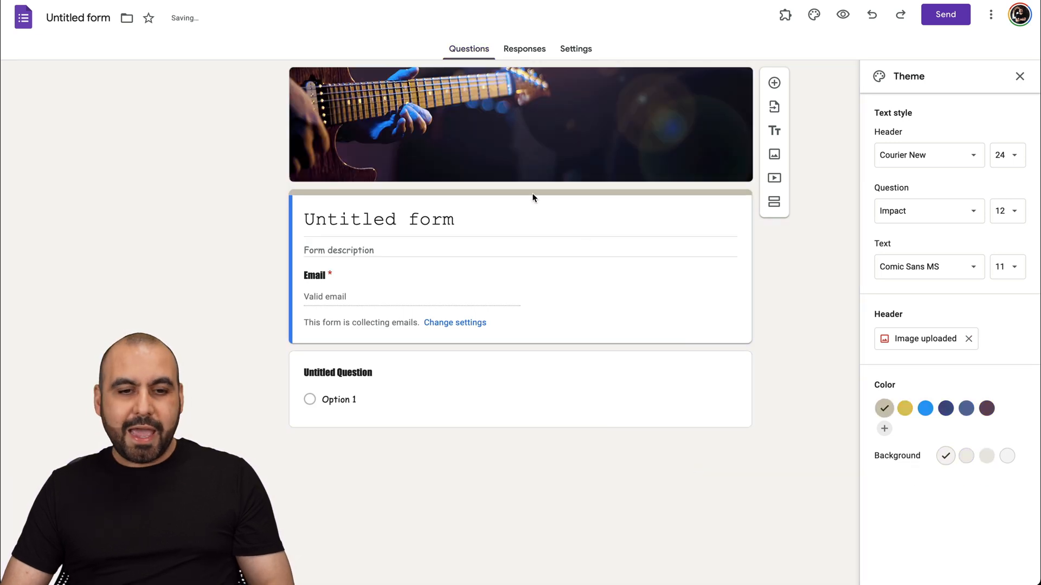
{"action": "mouse_move", "coordinate": [656, 109]}
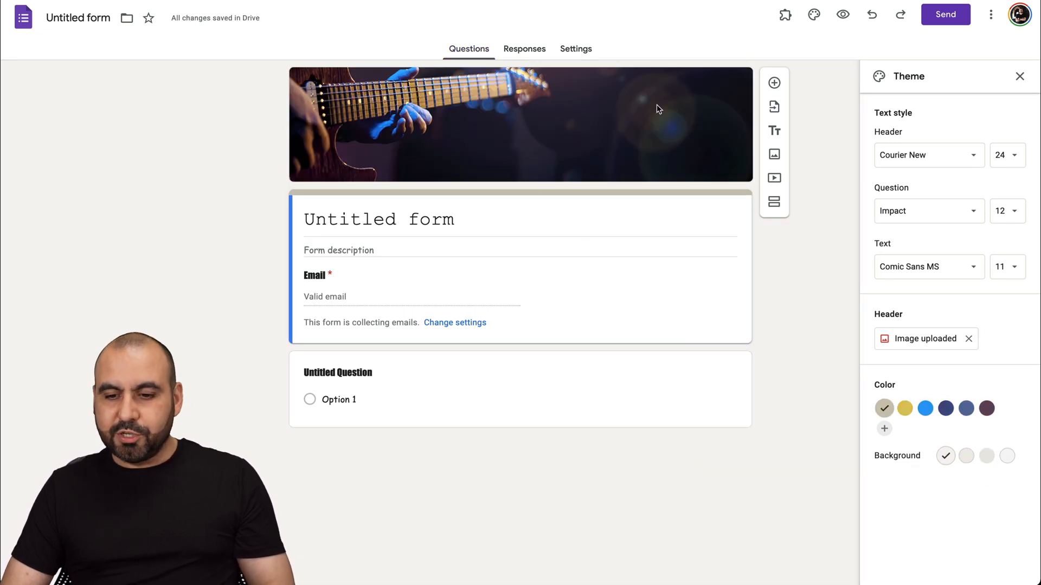
{"action": "mouse_move", "coordinate": [923, 340]}
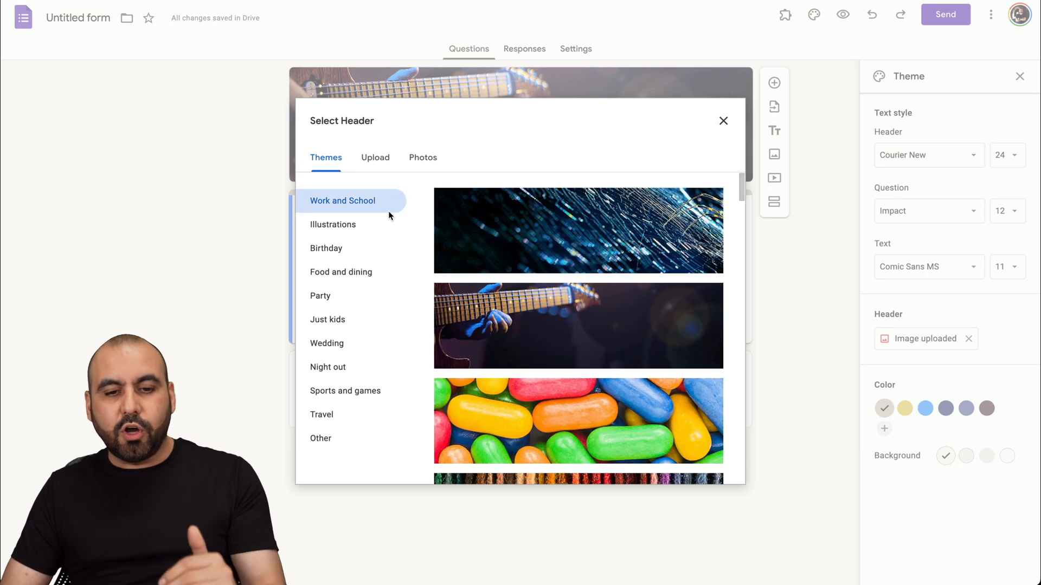
{"action": "left_click", "coordinate": [723, 121]}
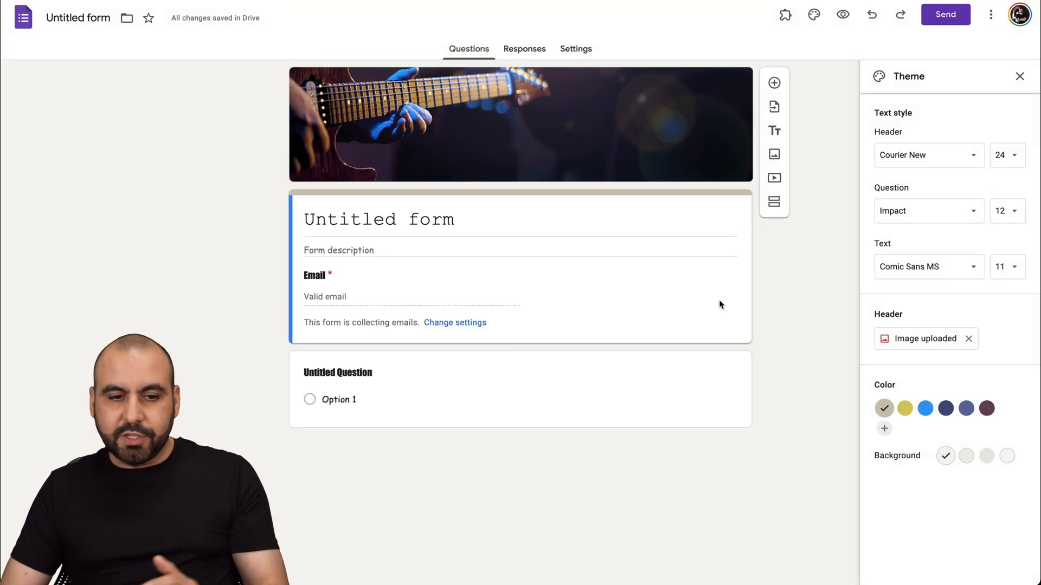
{"action": "mouse_move", "coordinate": [444, 431]}
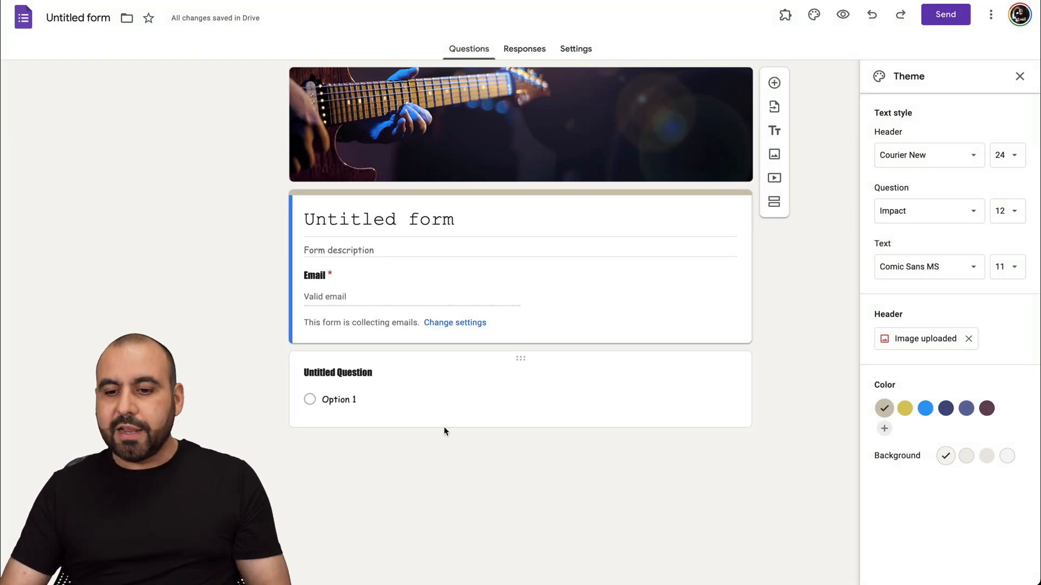
{"action": "mouse_move", "coordinate": [919, 404]}
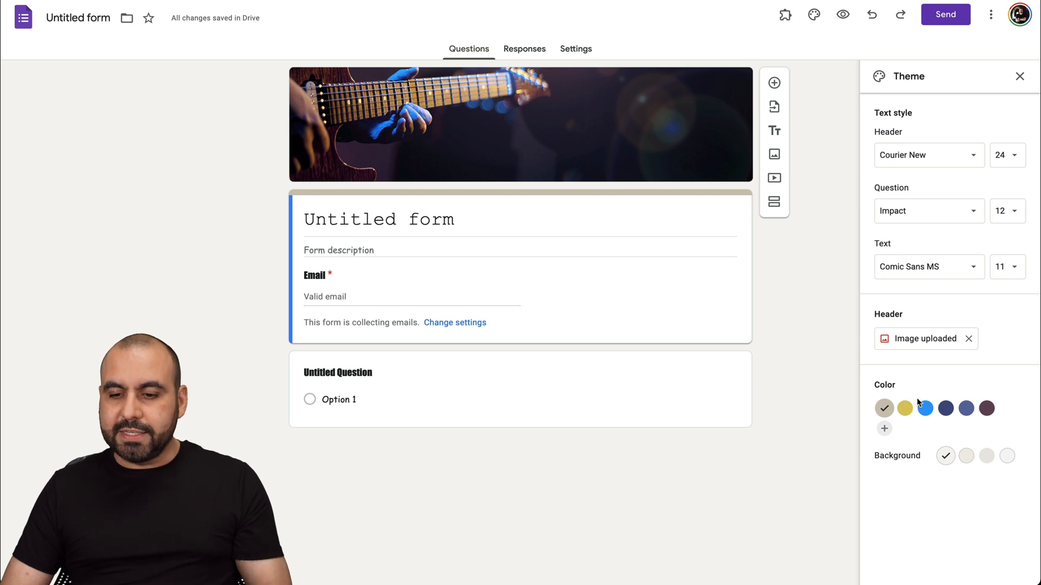
- Try navy, slate blue and mauve theme colours, ending on bright blue
{"action": "left_click", "coordinate": [945, 409]}
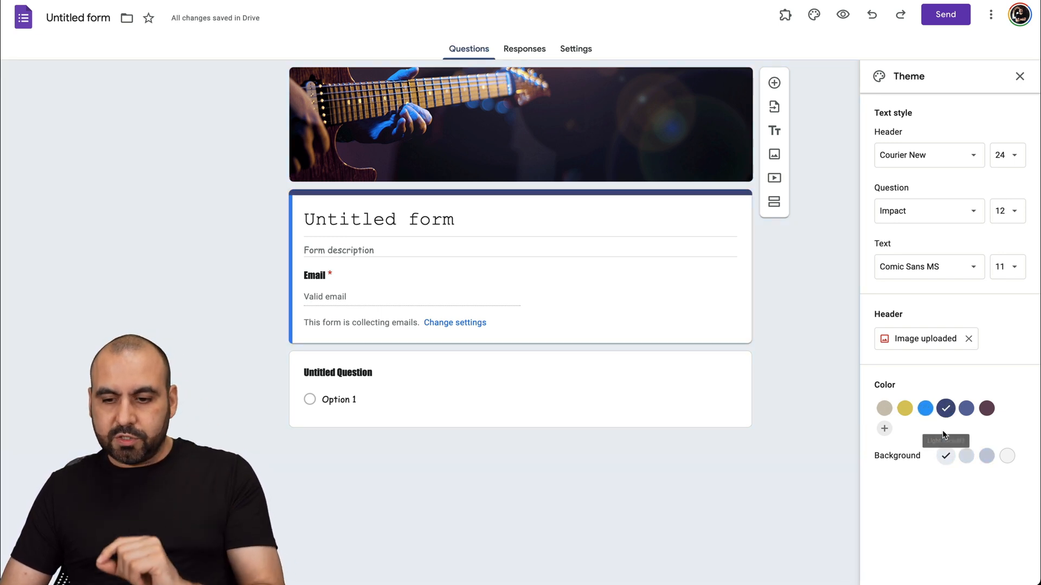
{"action": "left_click", "coordinate": [966, 408]}
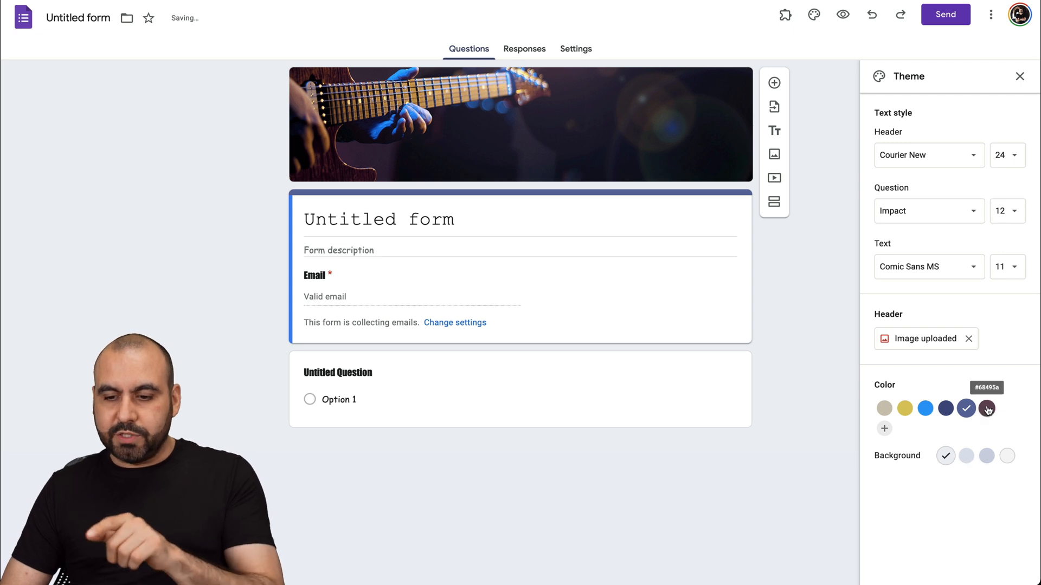
{"action": "left_click", "coordinate": [987, 408]}
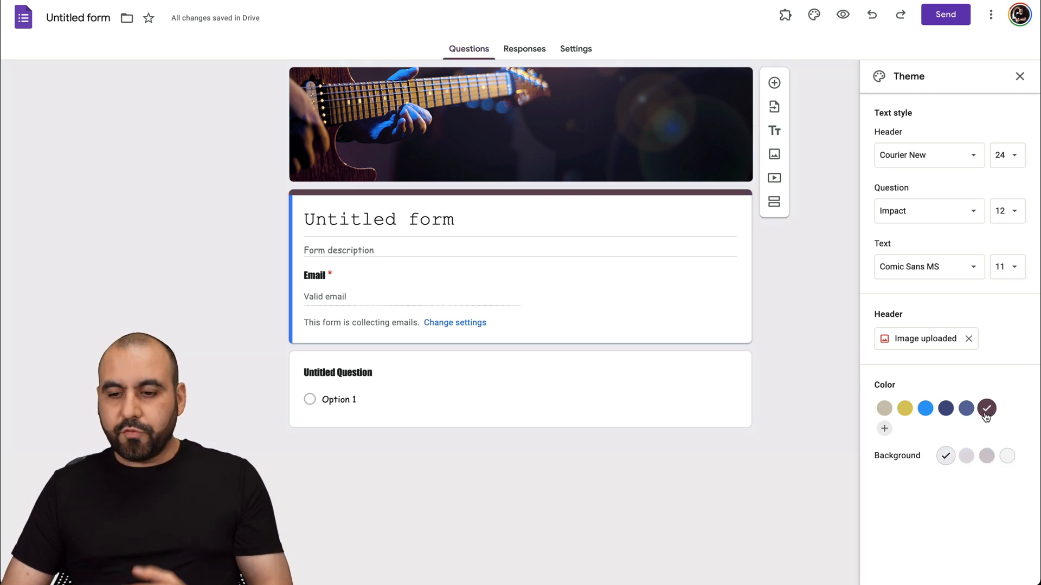
{"action": "mouse_move", "coordinate": [986, 456]}
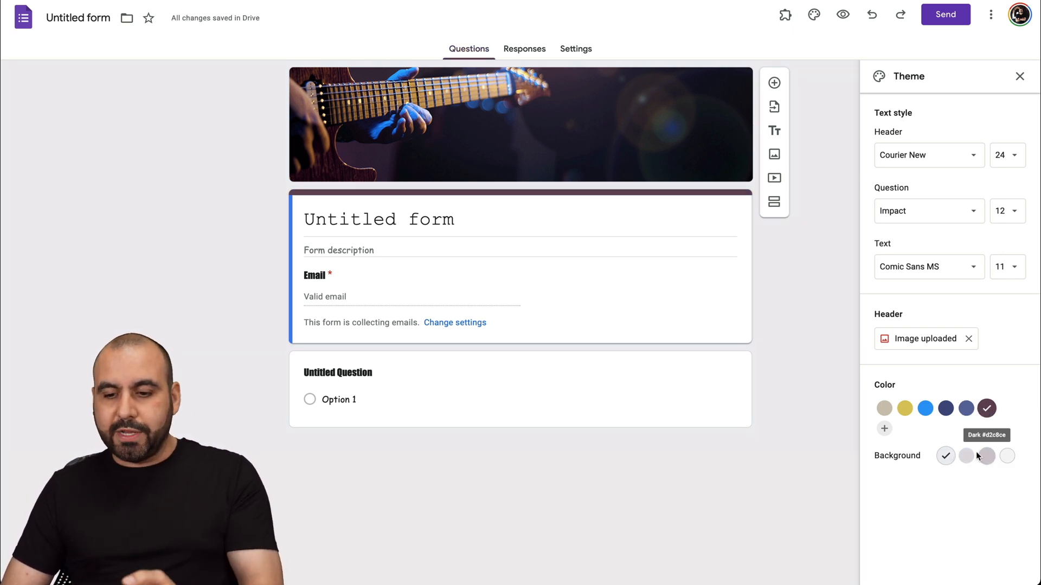
{"action": "left_click", "coordinate": [925, 408]}
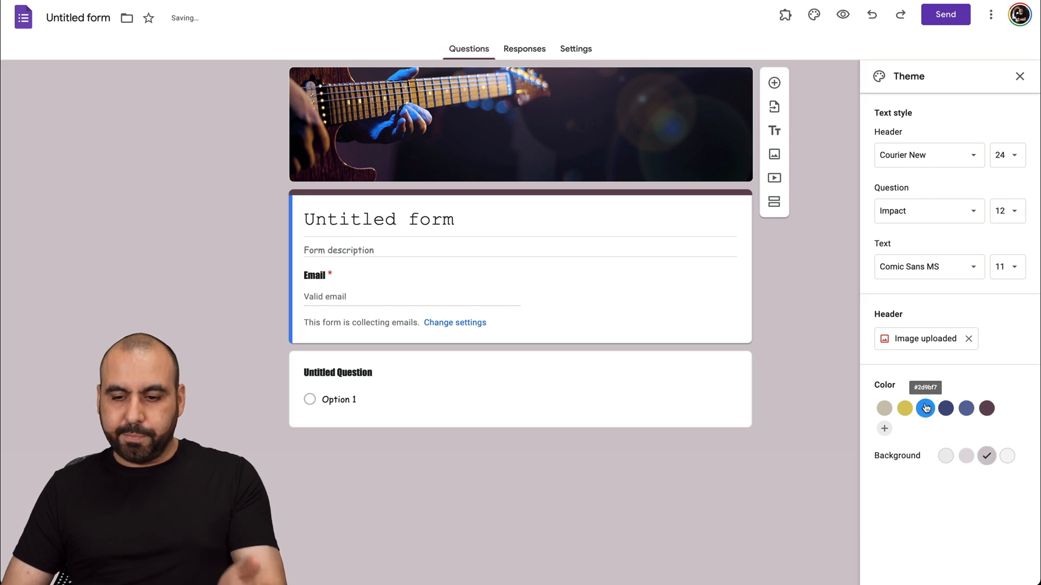
{"action": "left_click", "coordinate": [988, 456]}
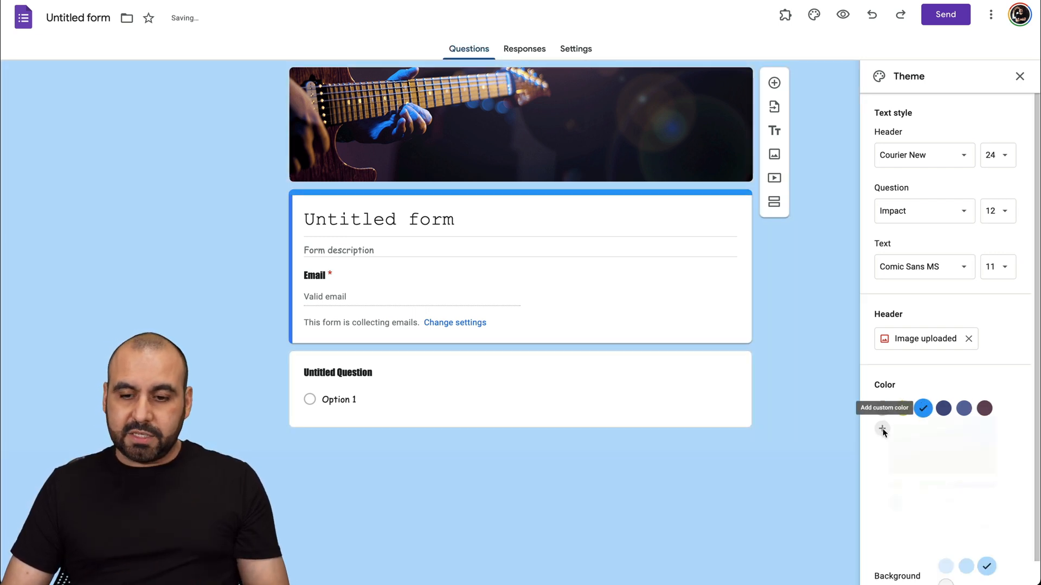
- Apply custom red #ff0303 with the lightest pink background and close the Theme panel
{"action": "left_click", "coordinate": [882, 430]}
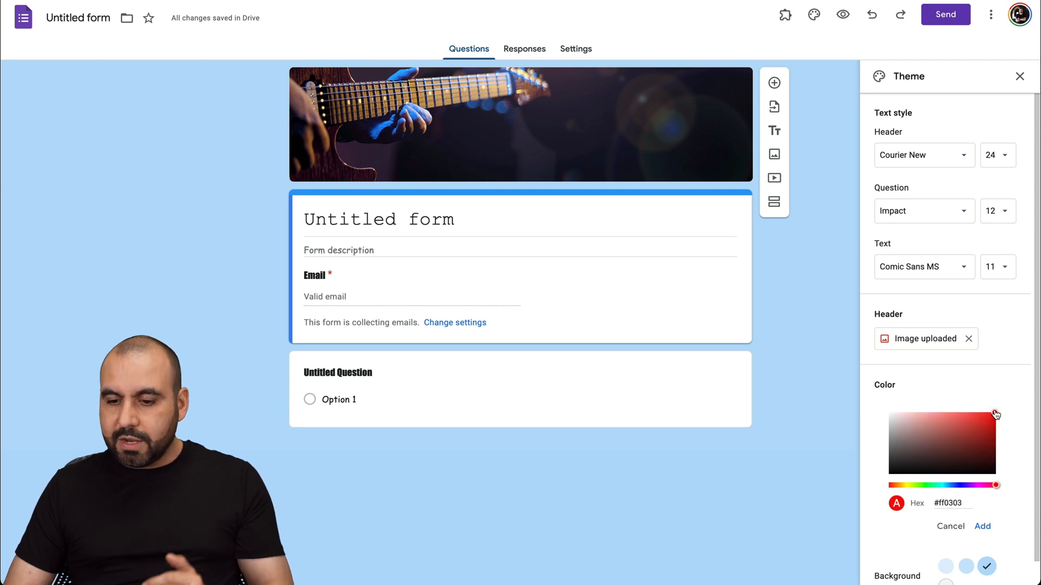
{"action": "left_click", "coordinate": [981, 526]}
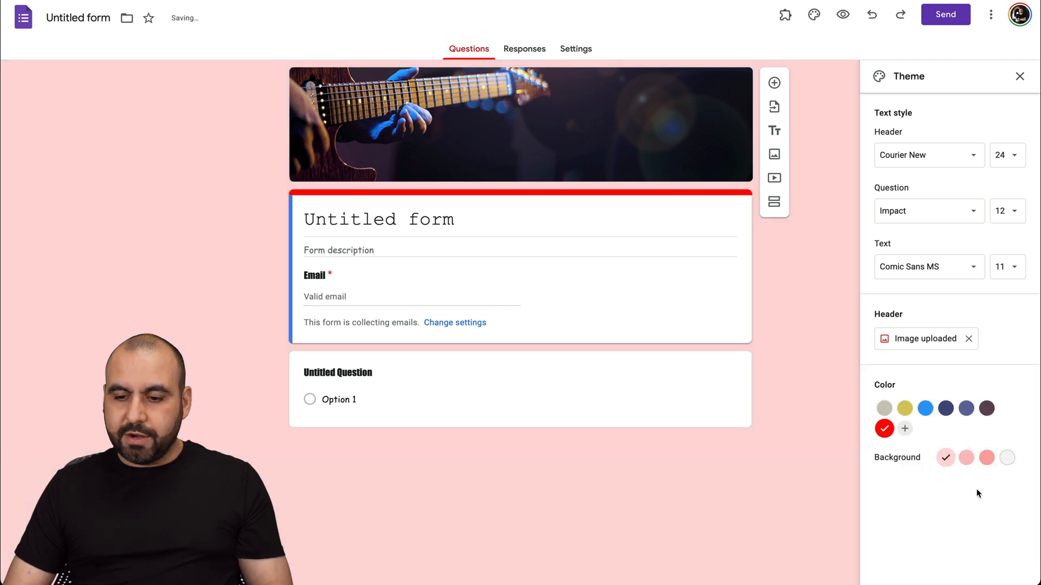
{"action": "left_click", "coordinate": [965, 458]}
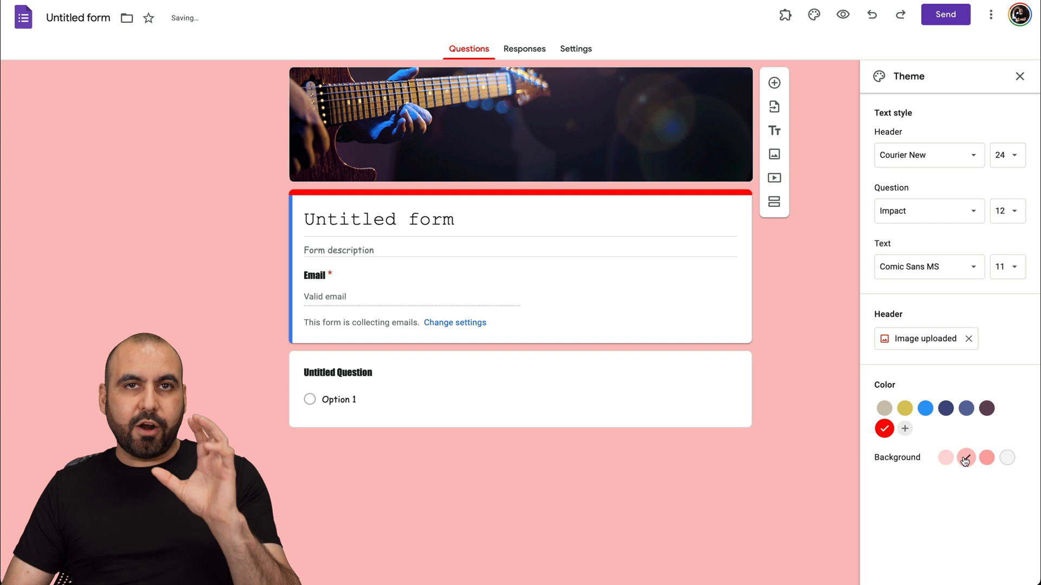
{"action": "left_click", "coordinate": [987, 457]}
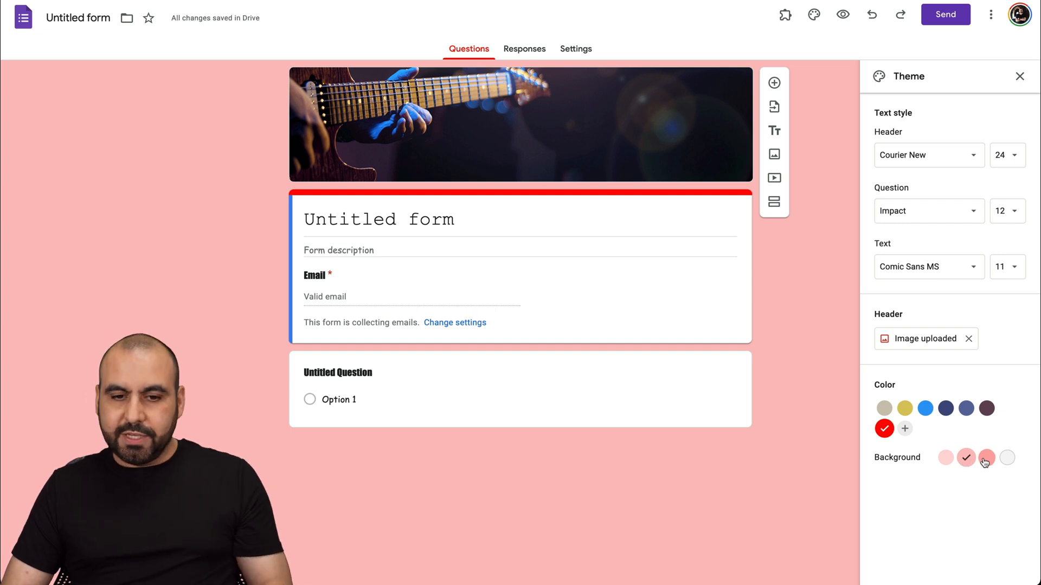
{"action": "left_click", "coordinate": [944, 457]}
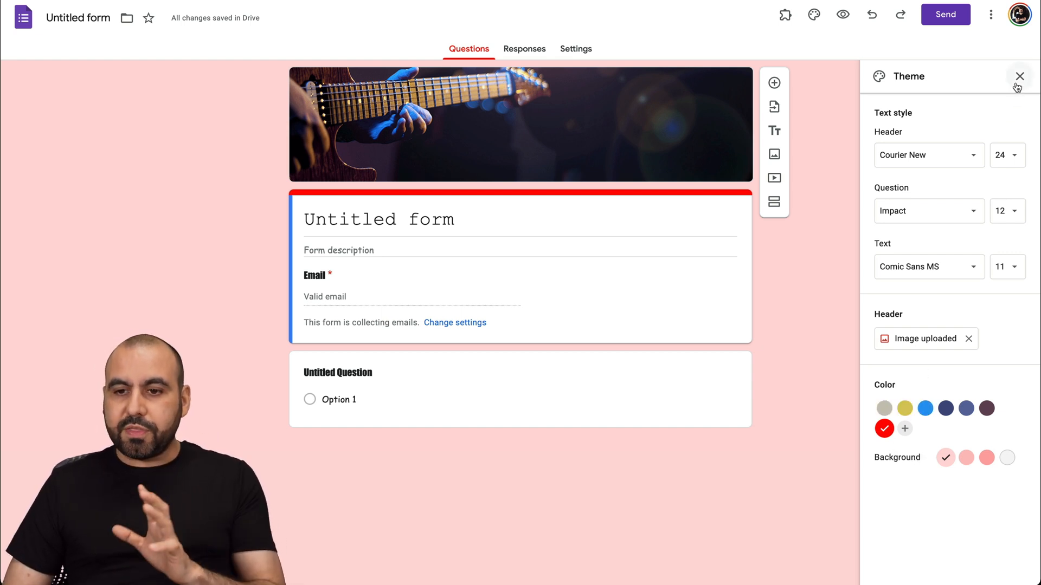
{"action": "left_click", "coordinate": [1020, 77]}
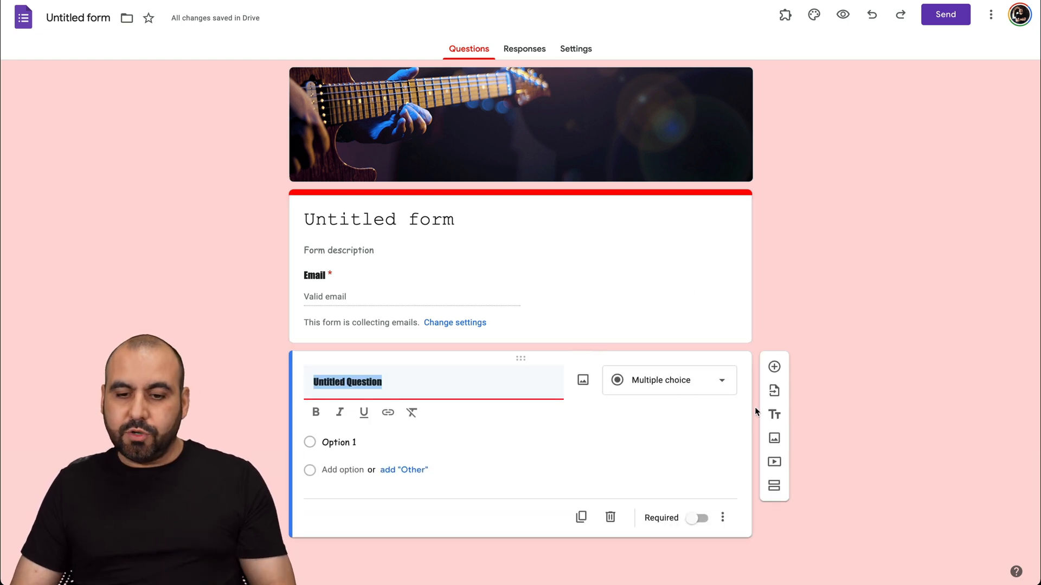
{"action": "mouse_move", "coordinate": [773, 414]}
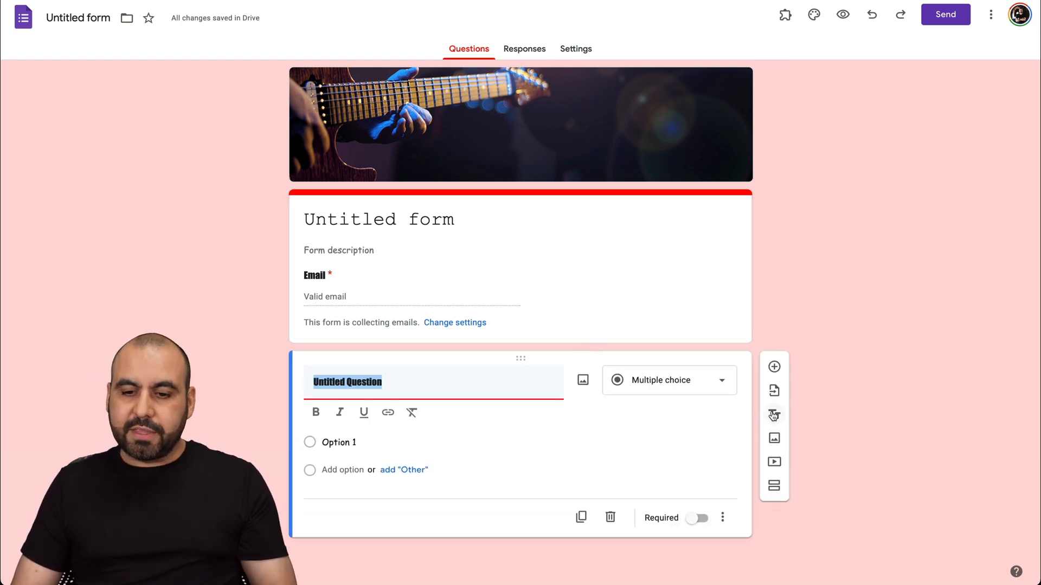
{"action": "mouse_move", "coordinate": [774, 415]}
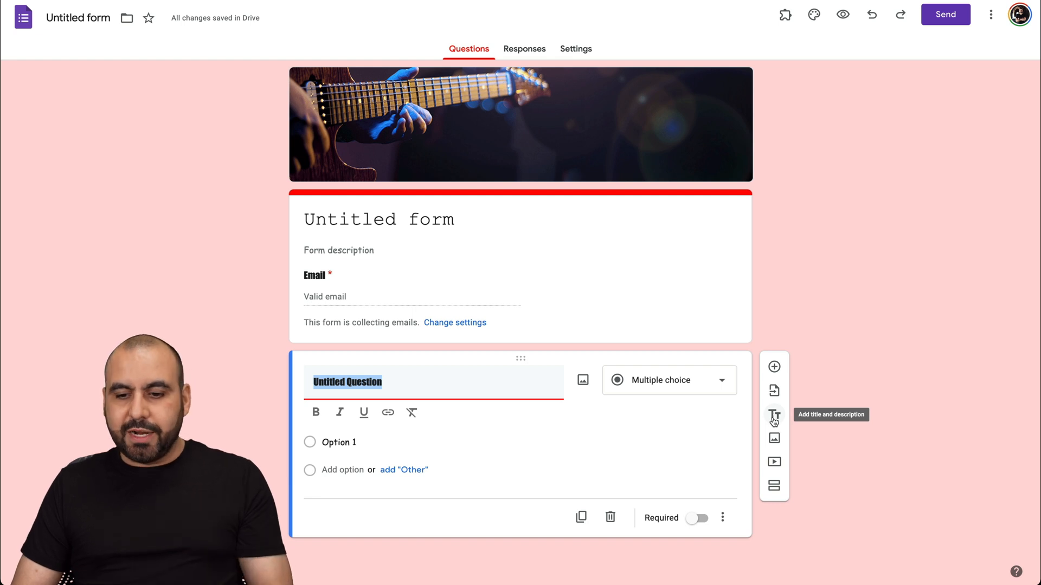
- Add a title block titled 'GOOGLE FORMS' with the description 'Description'
{"action": "left_click", "coordinate": [774, 414]}
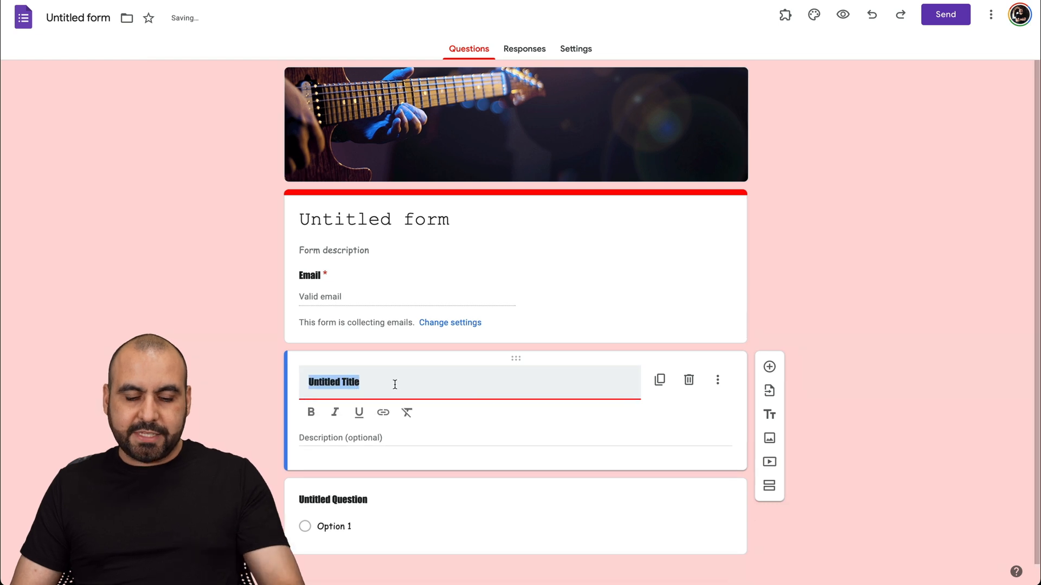
{"action": "type", "text": "GOOGLE FORMS"}
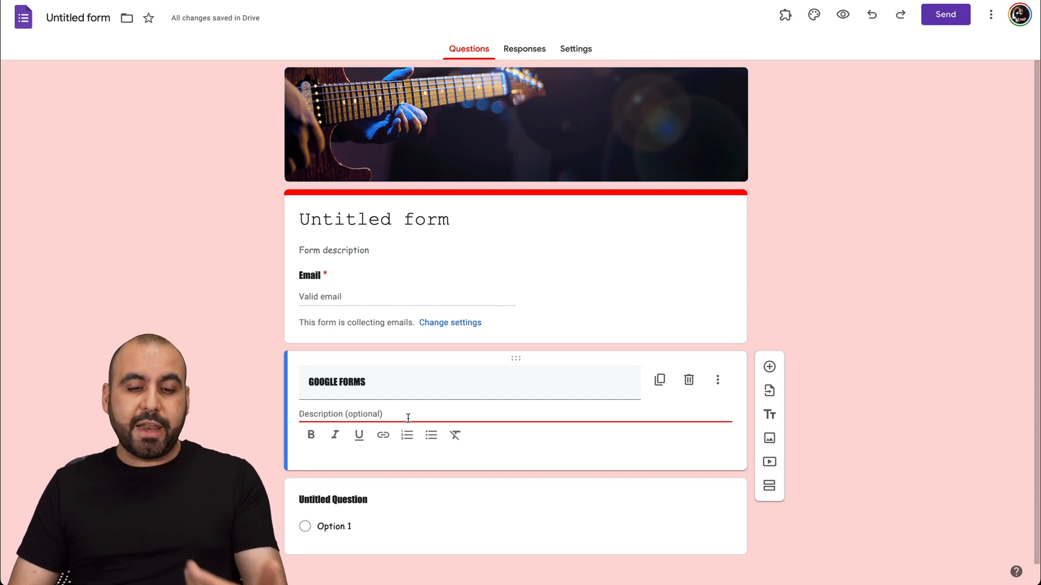
{"action": "type", "text": "Description"}
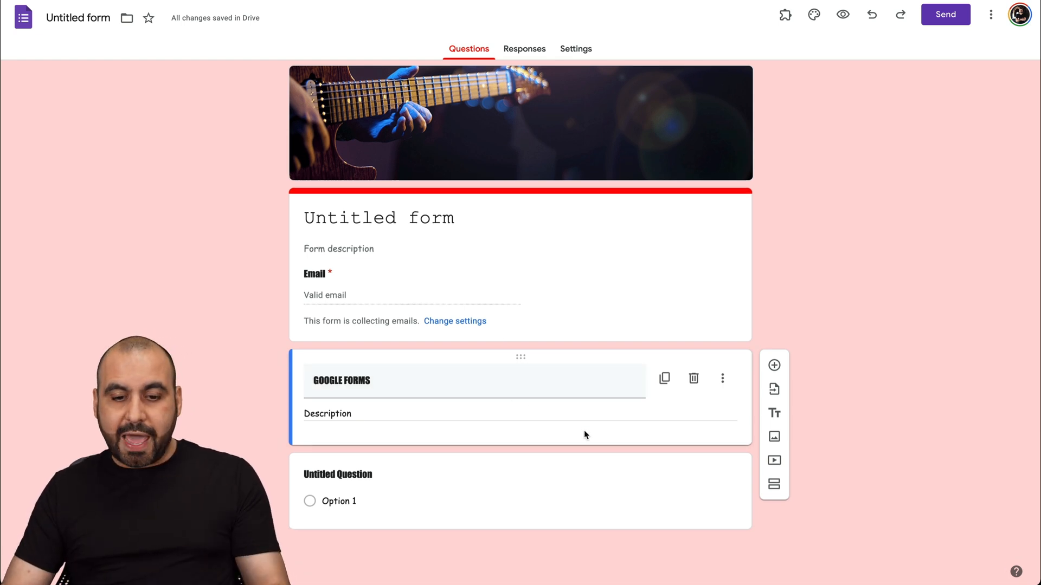
{"action": "mouse_move", "coordinate": [773, 437]}
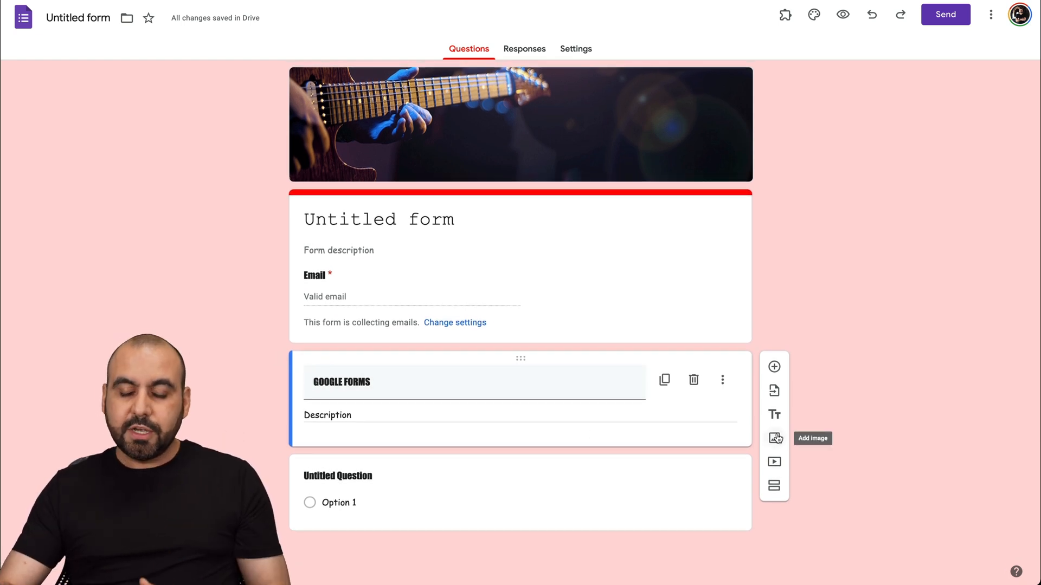
- Search Google Images for 'guitars' and select a guitars photo to insert
{"action": "left_click", "coordinate": [774, 438]}
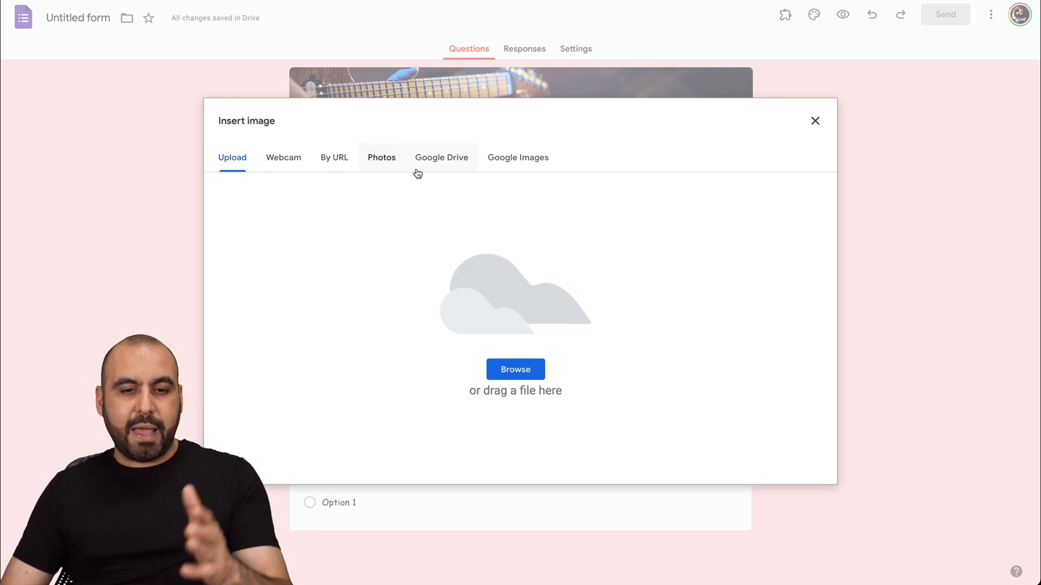
{"action": "left_click", "coordinate": [517, 157]}
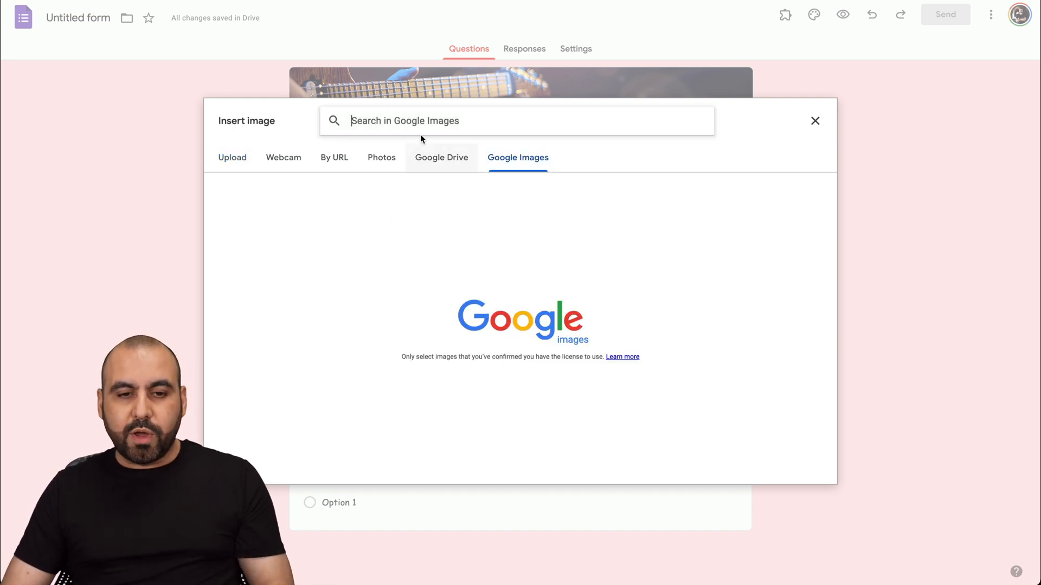
{"action": "left_click", "coordinate": [516, 120]}
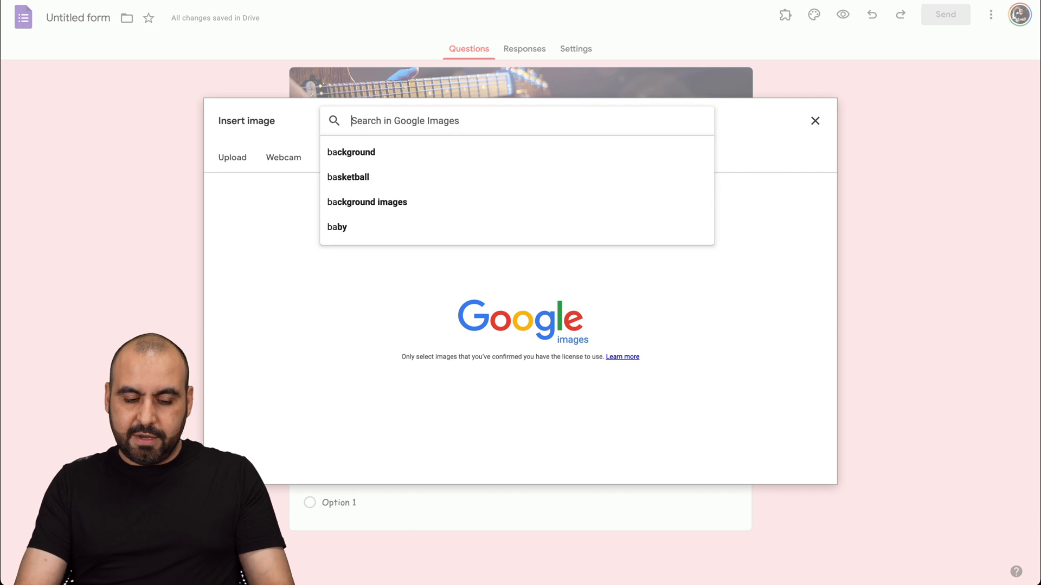
{"action": "type", "text": "guitars"}
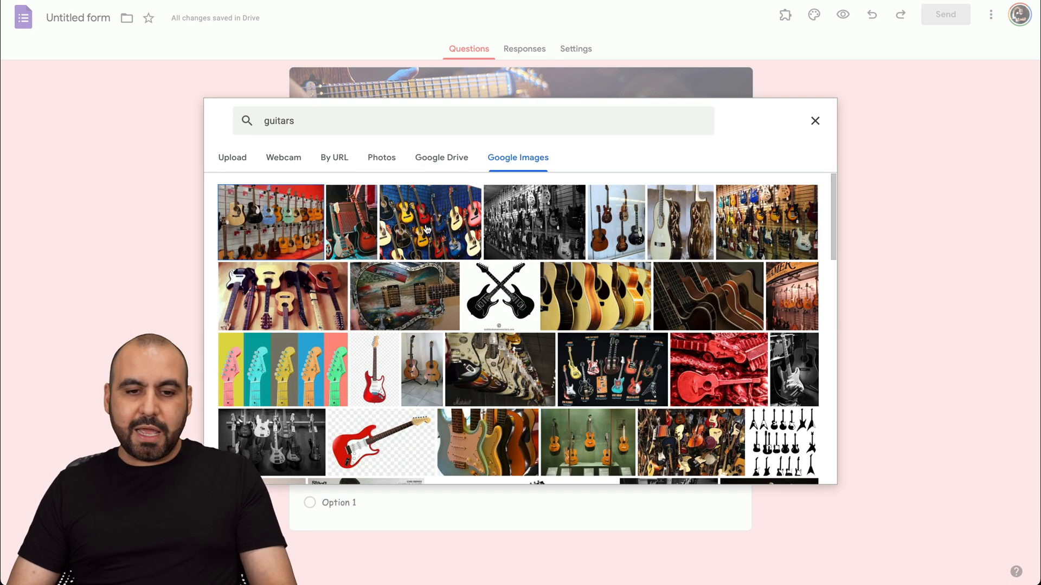
{"action": "left_click", "coordinate": [815, 121]}
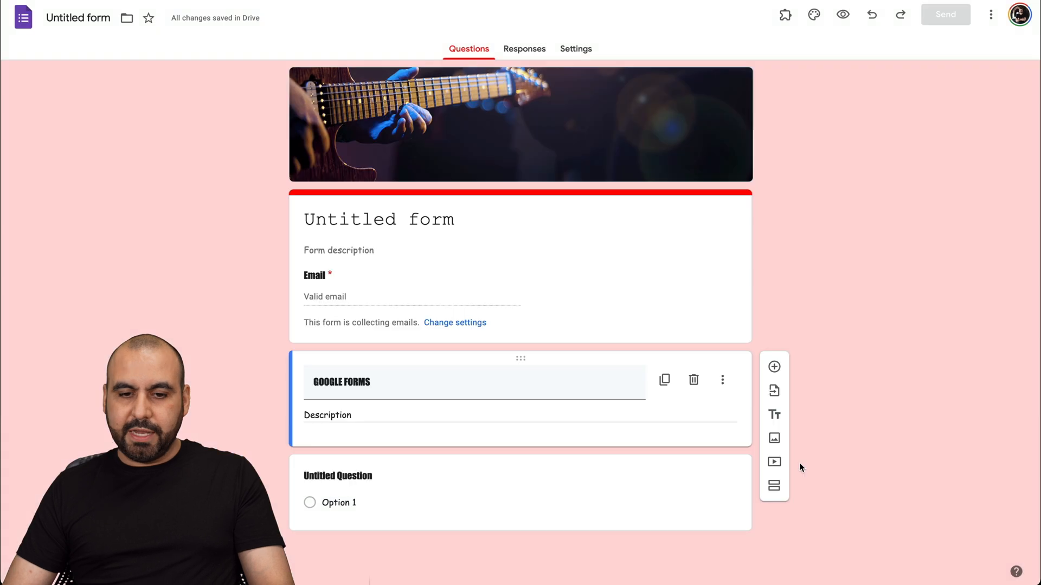
- Dismiss the image options, start titling the guitars image, and scroll back to the top
{"action": "left_click", "coordinate": [773, 437]}
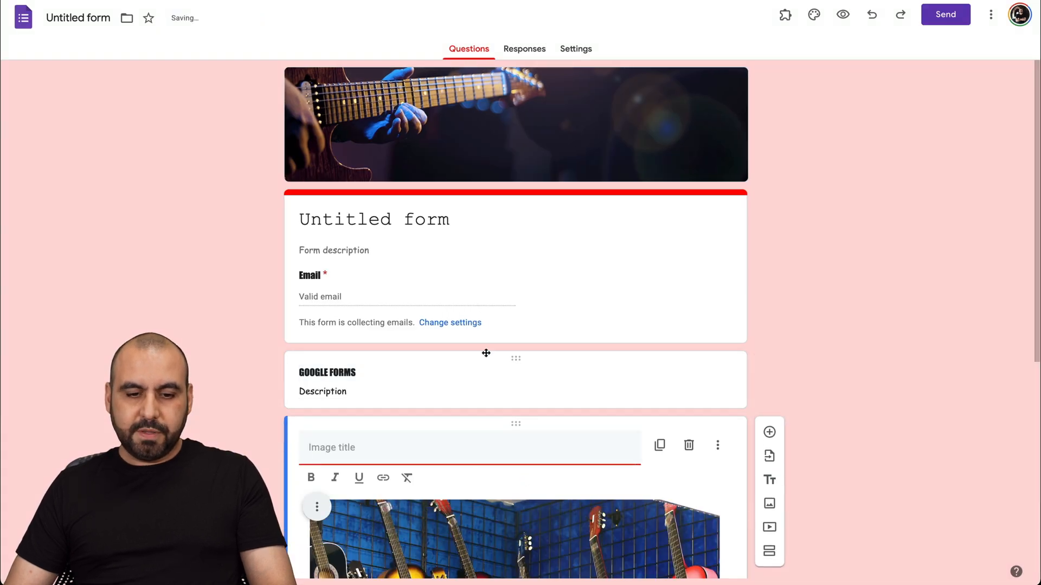
{"action": "scroll", "scroll_direction": "down", "scroll_amount": 3}
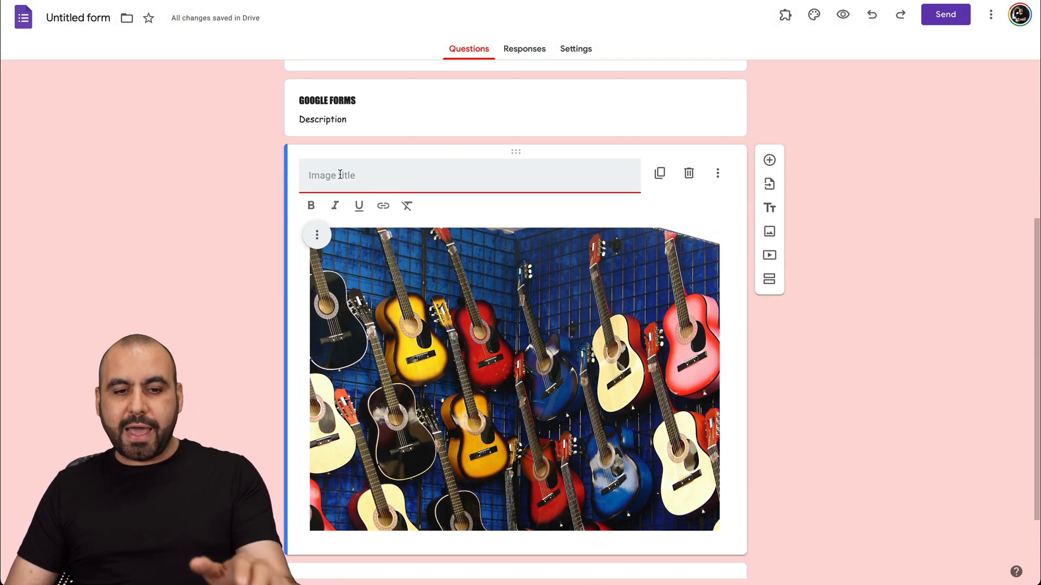
{"action": "left_click", "coordinate": [716, 173]}
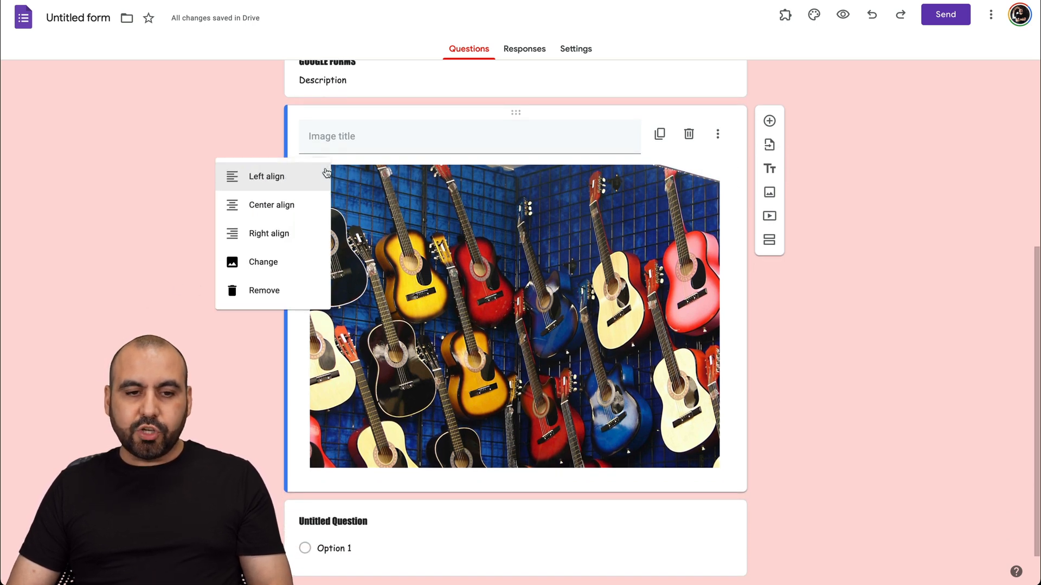
{"action": "mouse_move", "coordinate": [269, 233]}
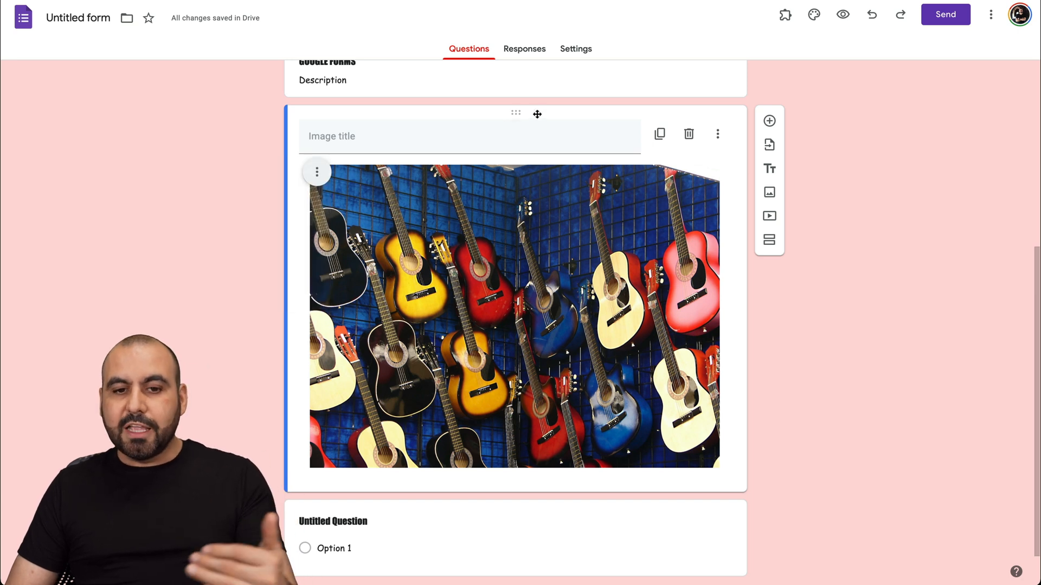
{"action": "scroll", "scroll_direction": "up", "scroll_amount": 3}
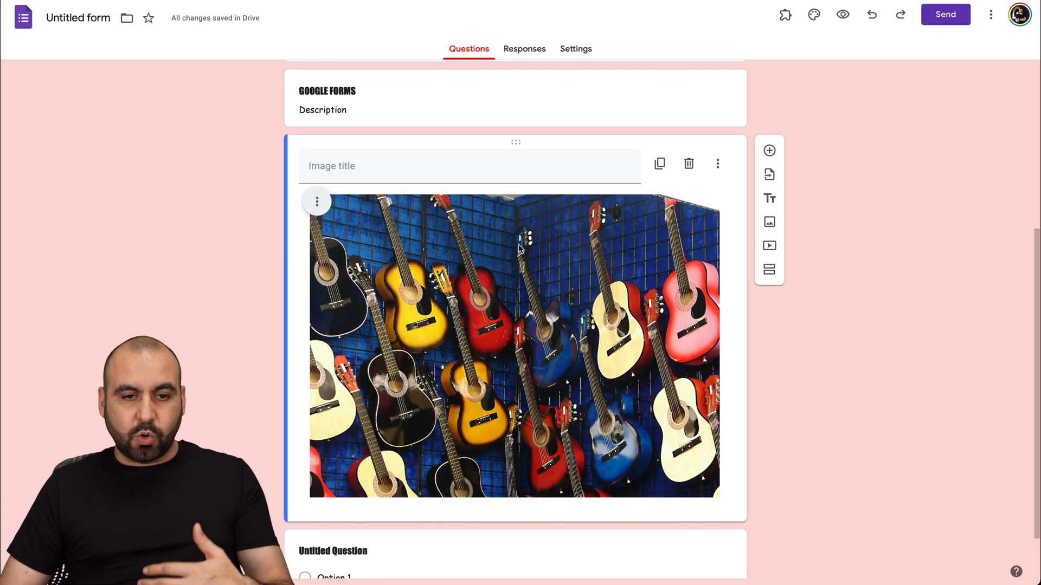
{"action": "scroll", "scroll_direction": "up", "scroll_amount": 3}
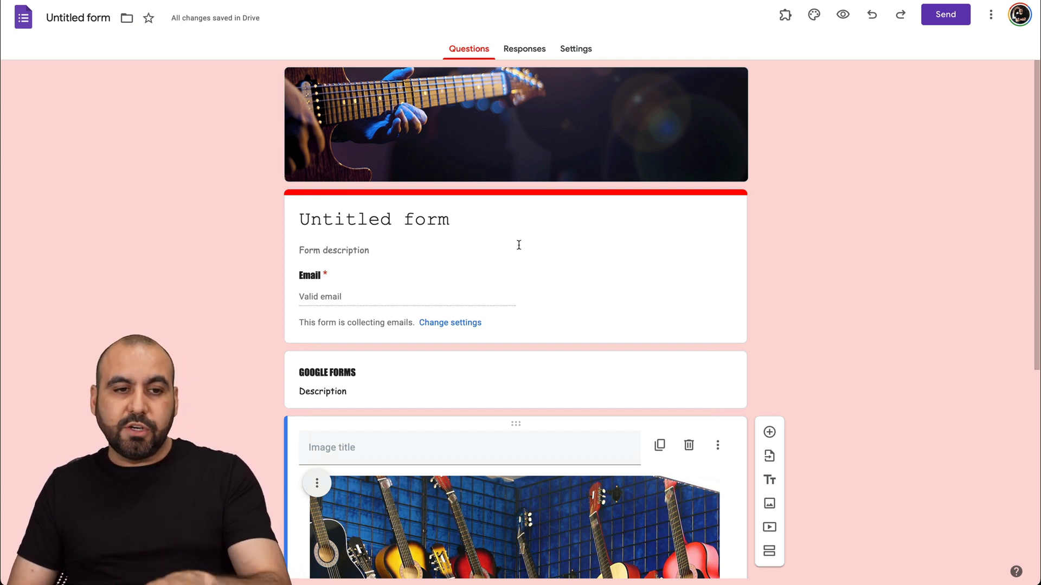
{"action": "mouse_move", "coordinate": [785, 156]}
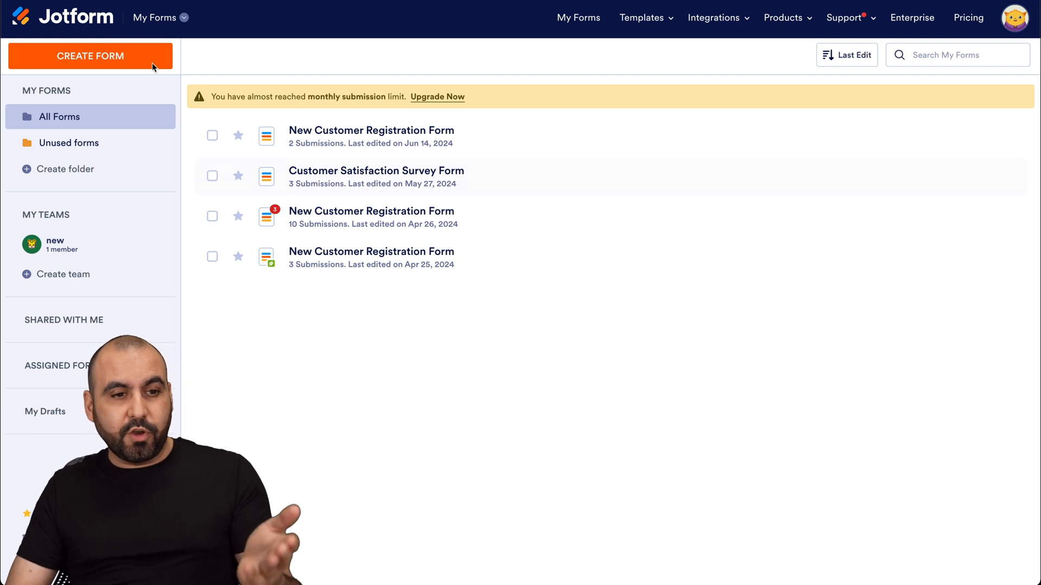
- Create a new classic one-page Jotform form with Full Name and Email fields
{"action": "left_click", "coordinate": [90, 56]}
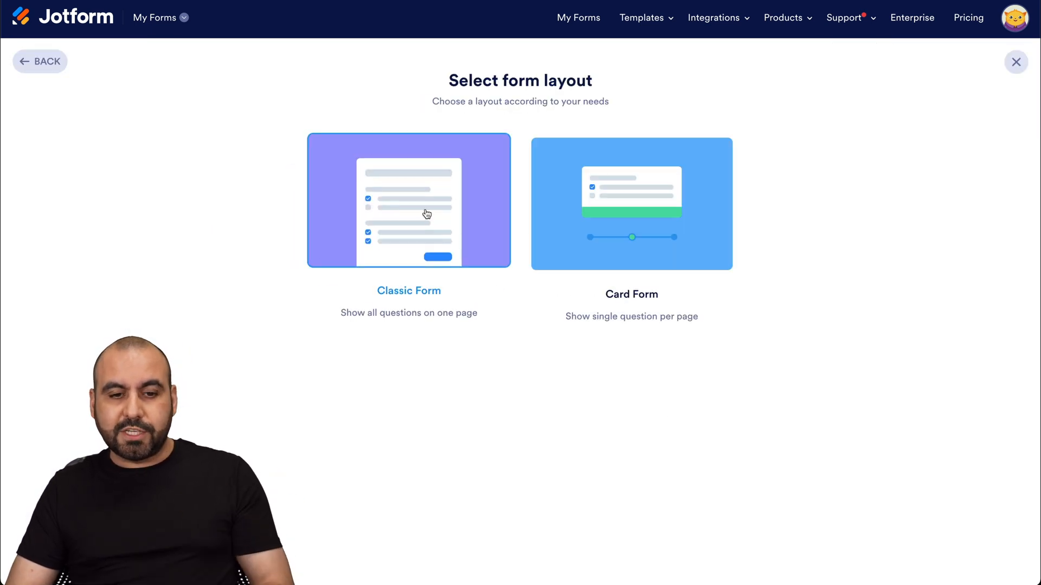
{"action": "left_click", "coordinate": [408, 200]}
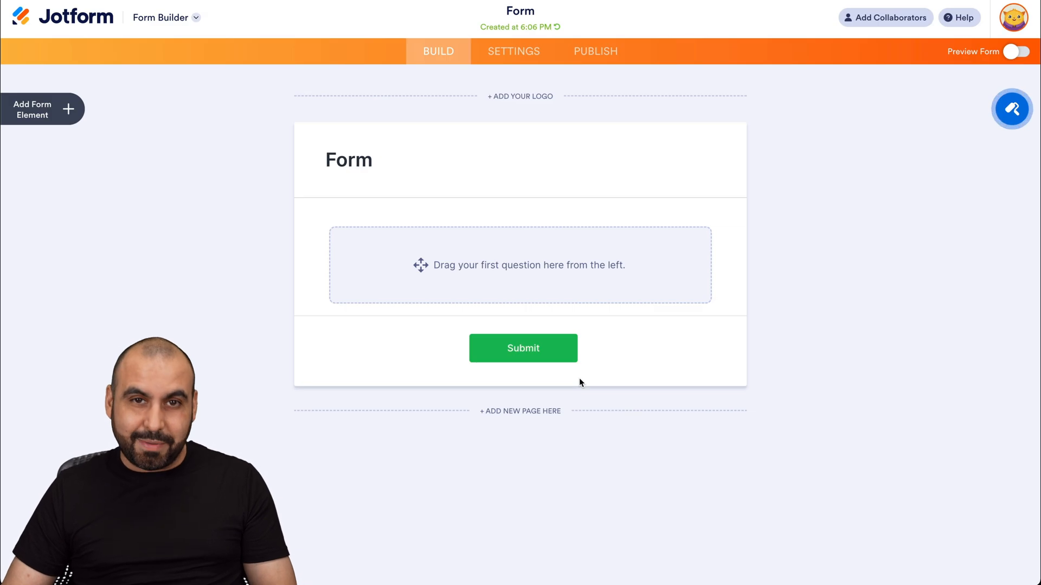
{"action": "left_click", "coordinate": [42, 109]}
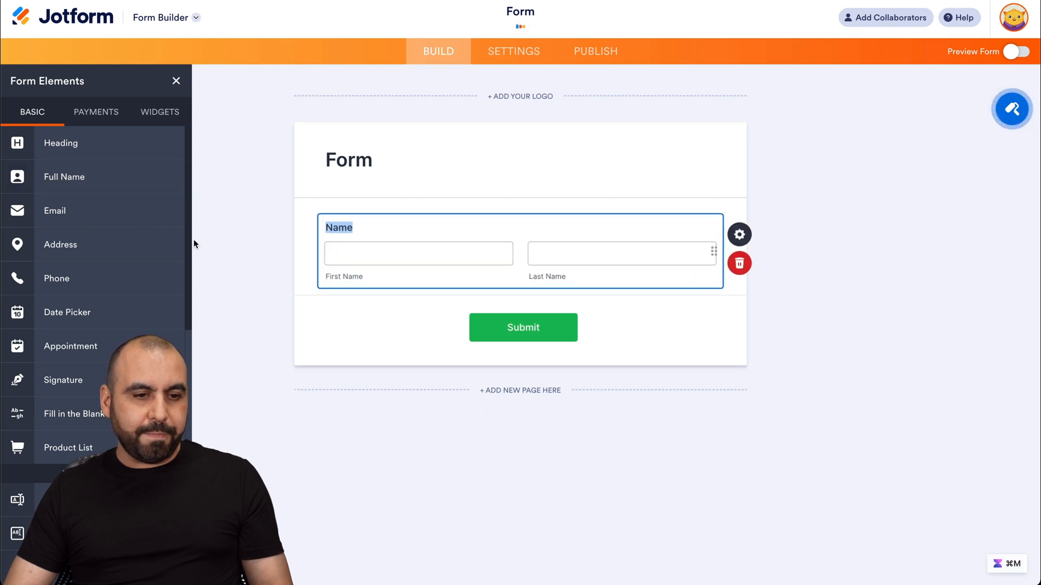
{"action": "left_click", "coordinate": [54, 210]}
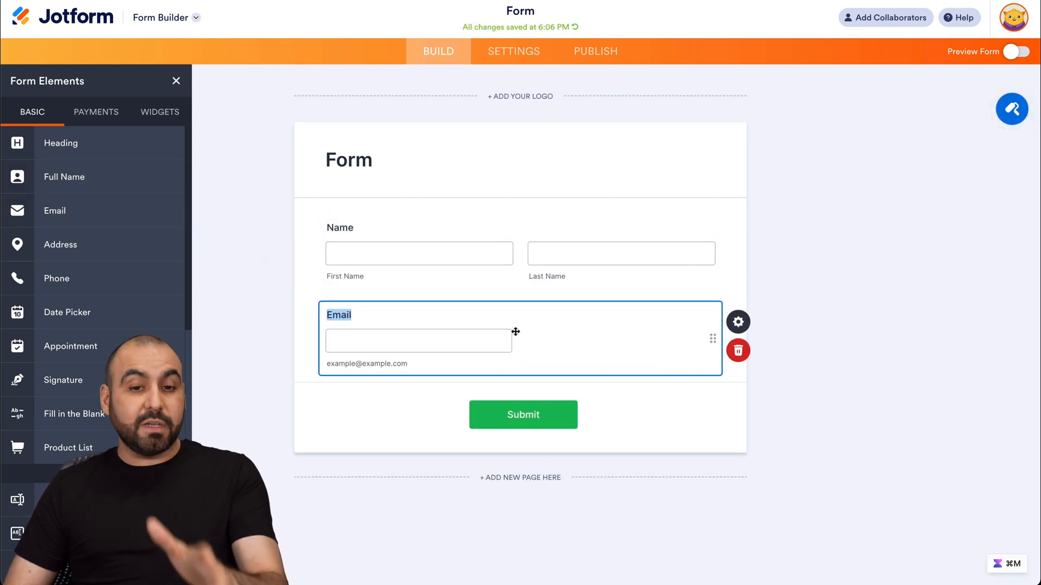
{"action": "mouse_move", "coordinate": [1011, 109]}
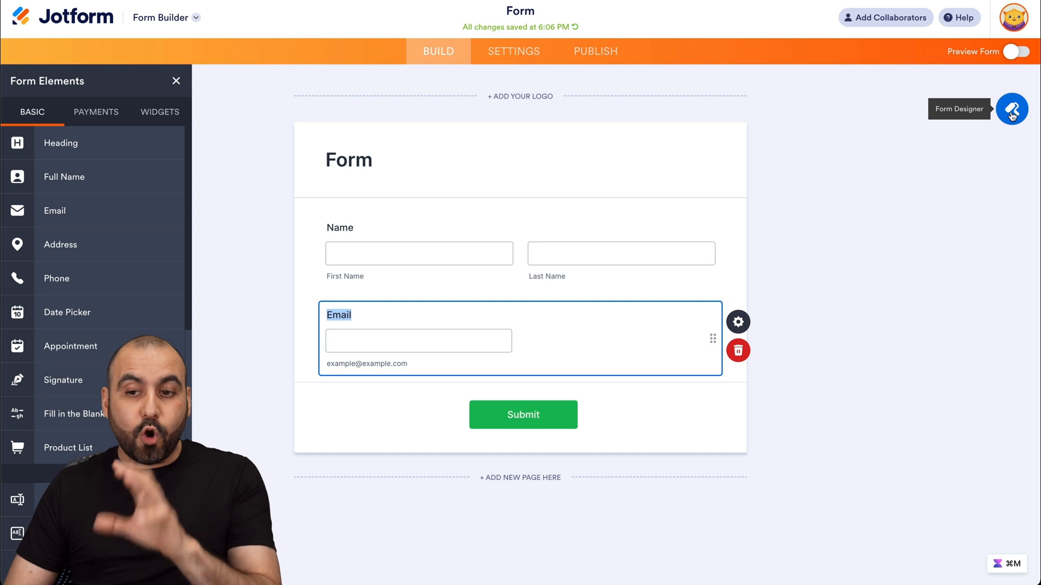
- Try the orange and yellow colour scheme in Form Designer, then reset to default colours
{"action": "left_click", "coordinate": [1011, 109]}
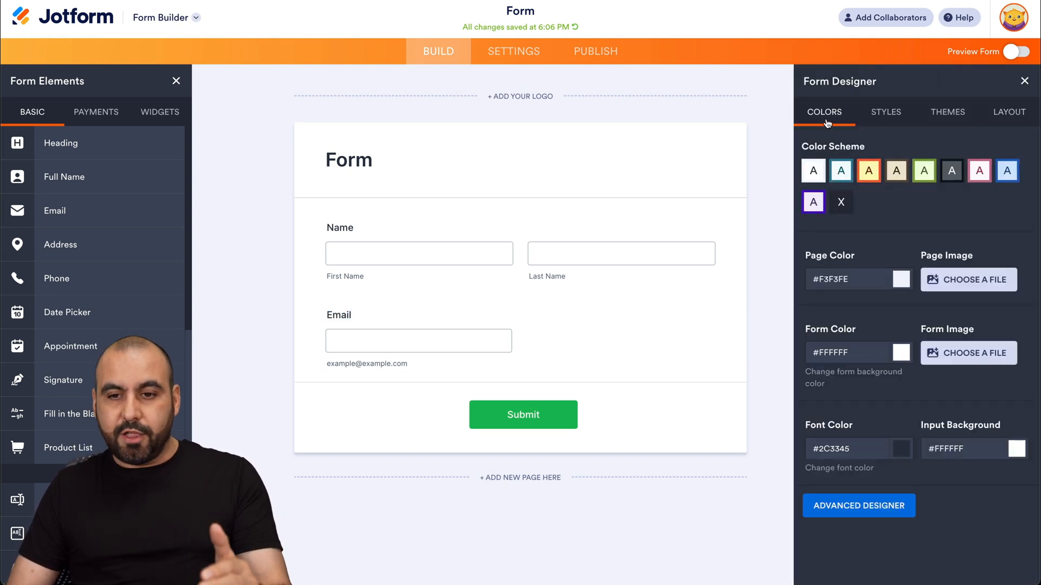
{"action": "left_click", "coordinate": [868, 170]}
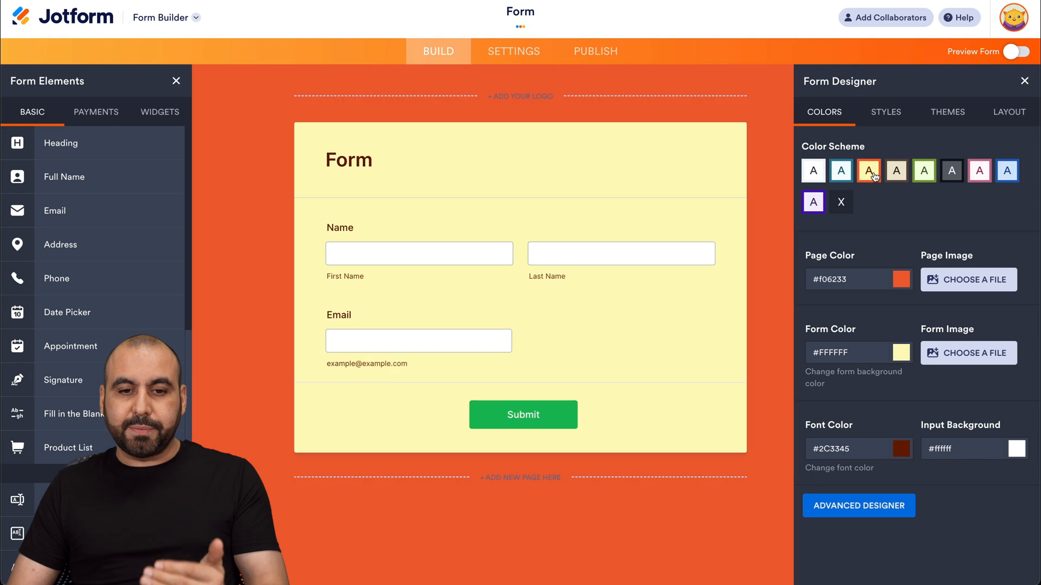
{"action": "left_click", "coordinate": [867, 171]}
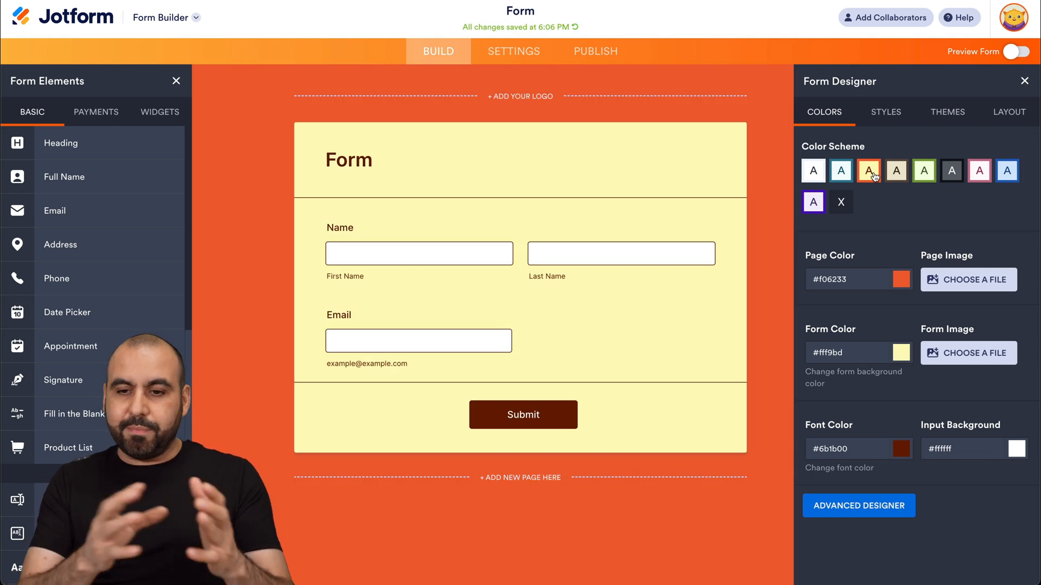
{"action": "left_click", "coordinate": [950, 170]}
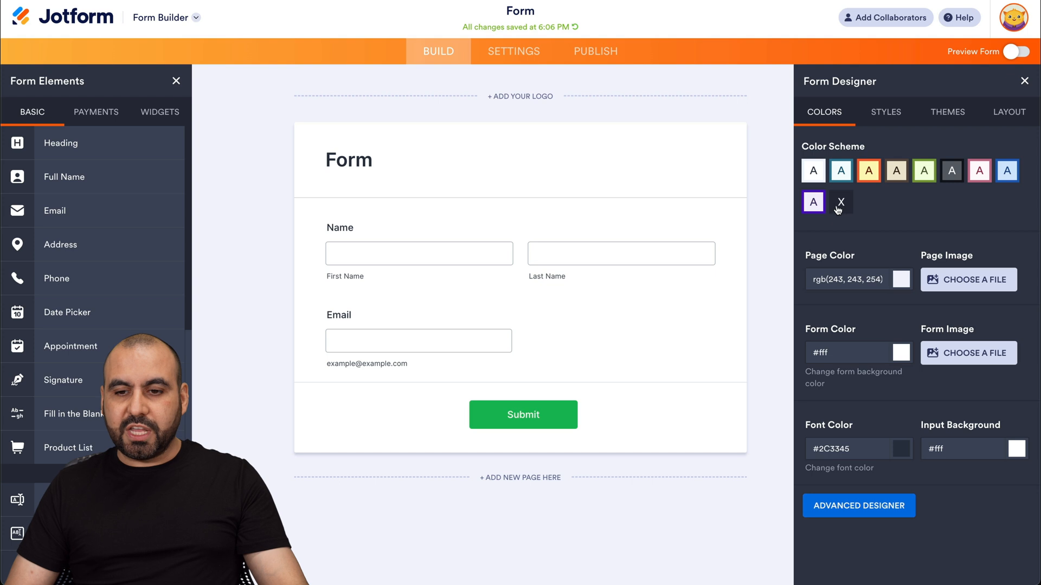
{"action": "mouse_move", "coordinate": [809, 263]}
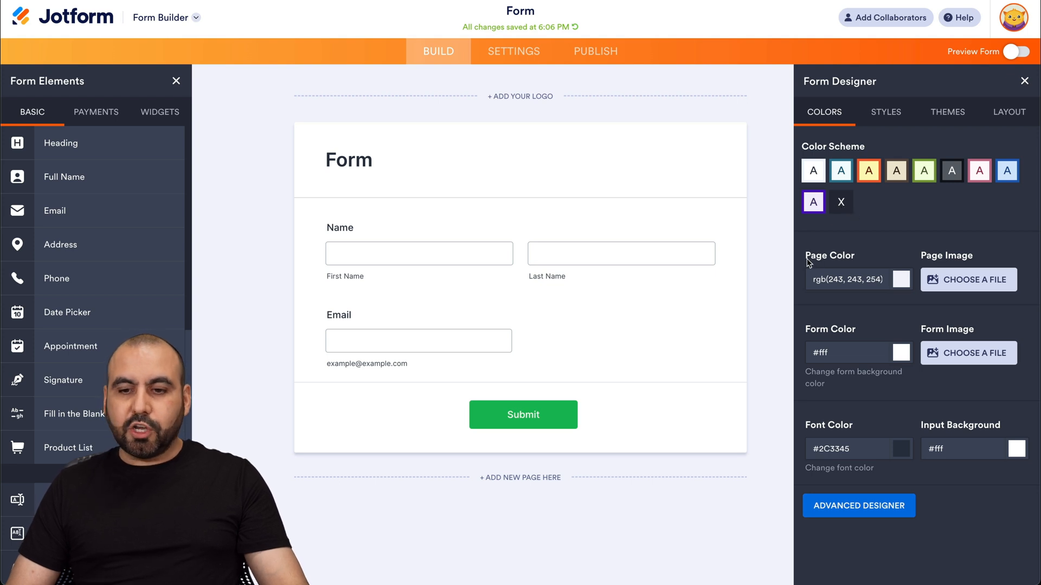
{"action": "mouse_move", "coordinate": [911, 307]}
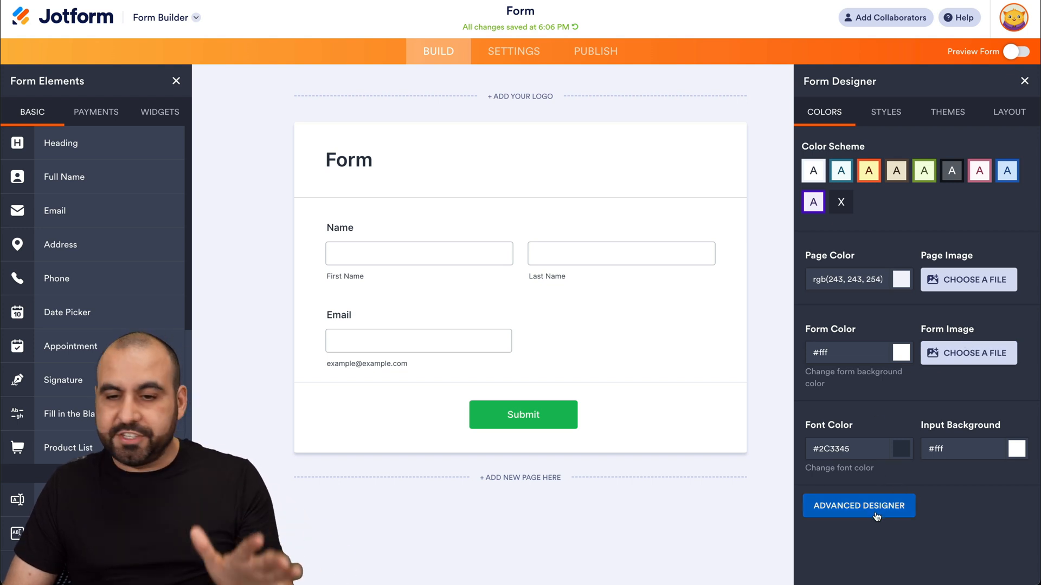
- Apply the Sunset Hair theme from Styles > Themes, check Layout, and return to Colors
{"action": "left_click", "coordinate": [884, 111]}
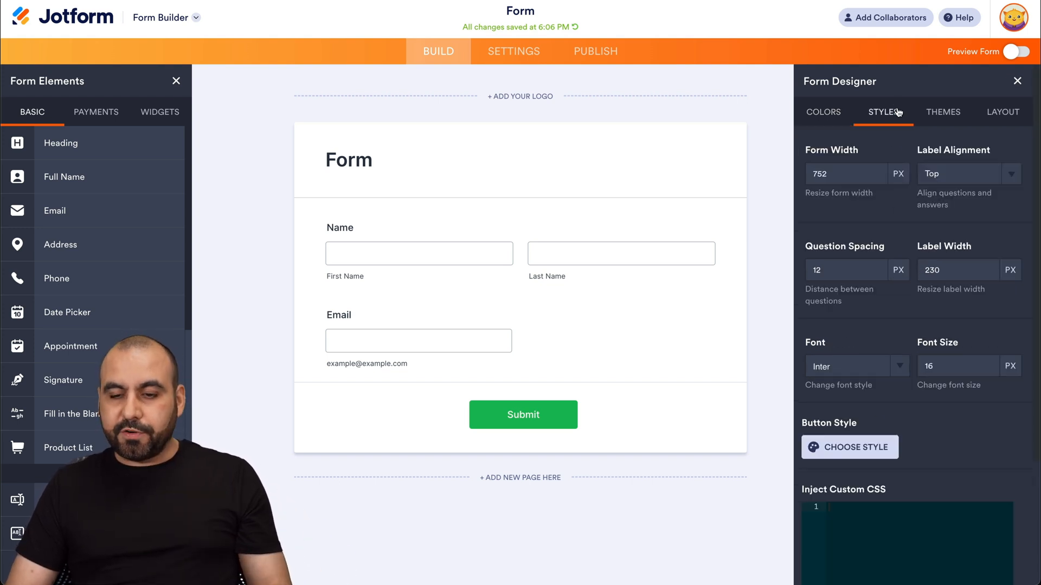
{"action": "mouse_move", "coordinate": [899, 211]}
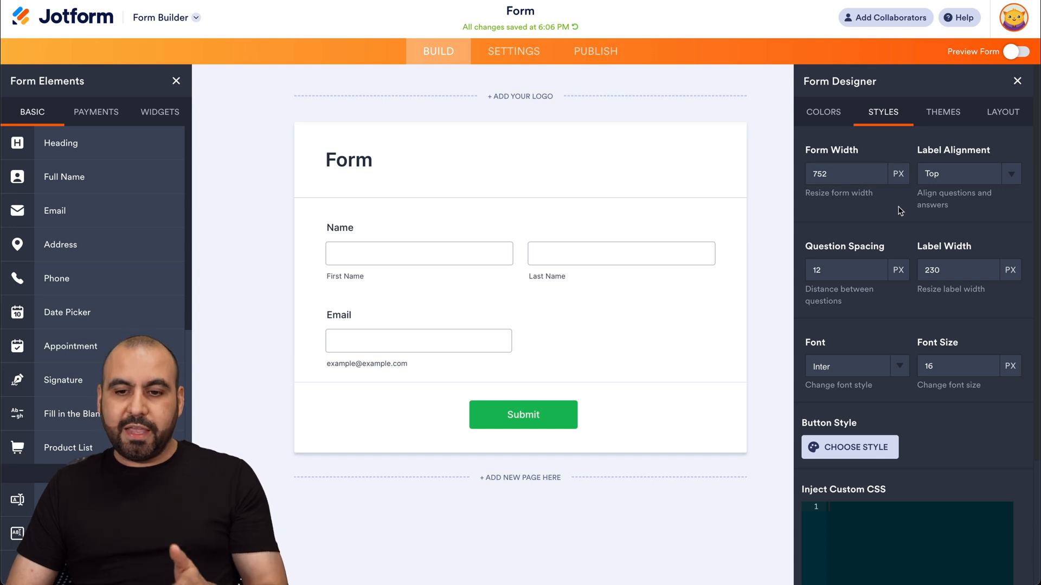
{"action": "scroll", "scroll_direction": "down", "scroll_amount": 3}
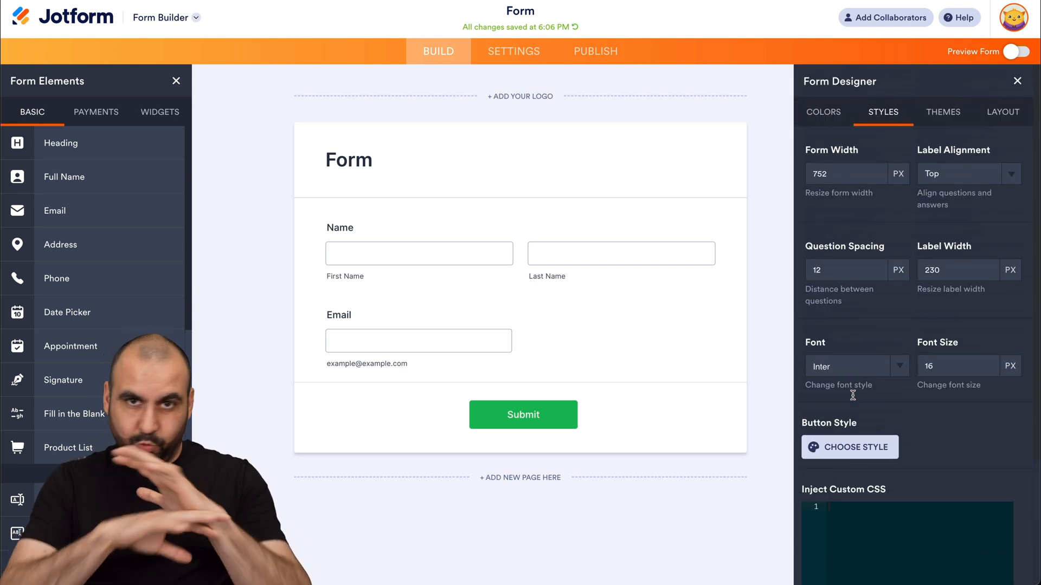
{"action": "left_click", "coordinate": [942, 111]}
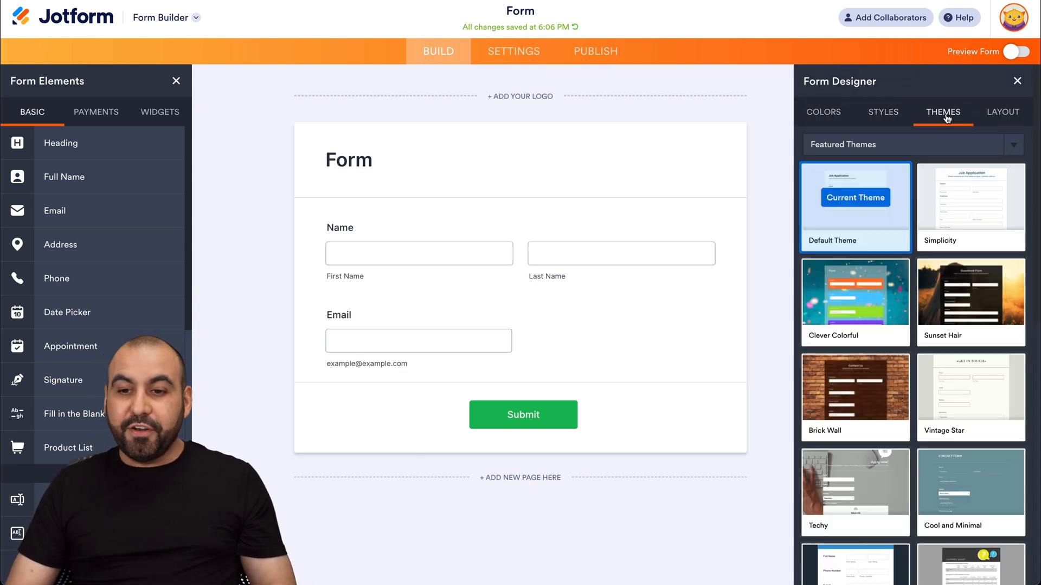
{"action": "left_click", "coordinate": [969, 301]}
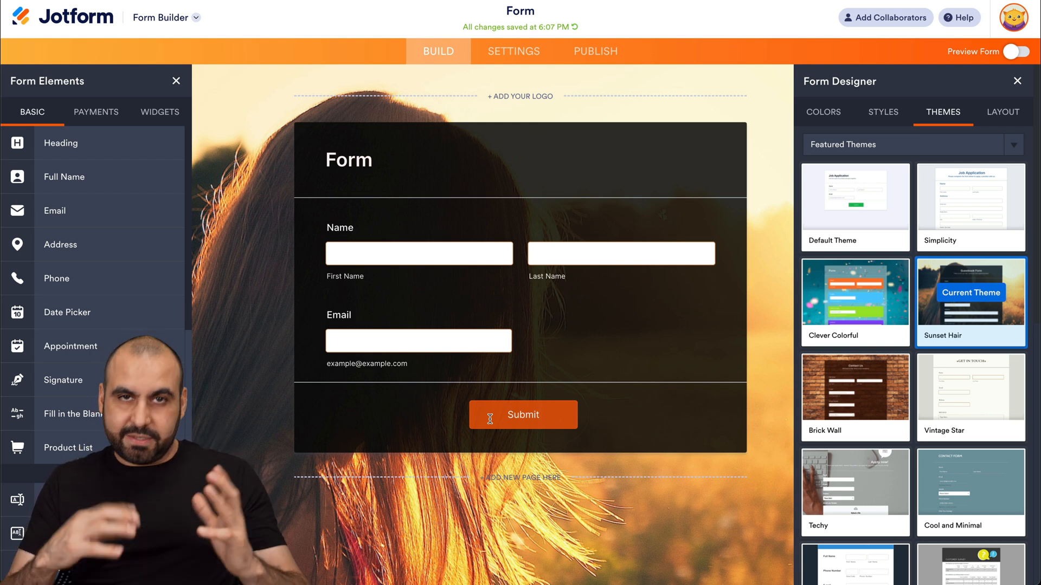
{"action": "left_click", "coordinate": [1003, 113]}
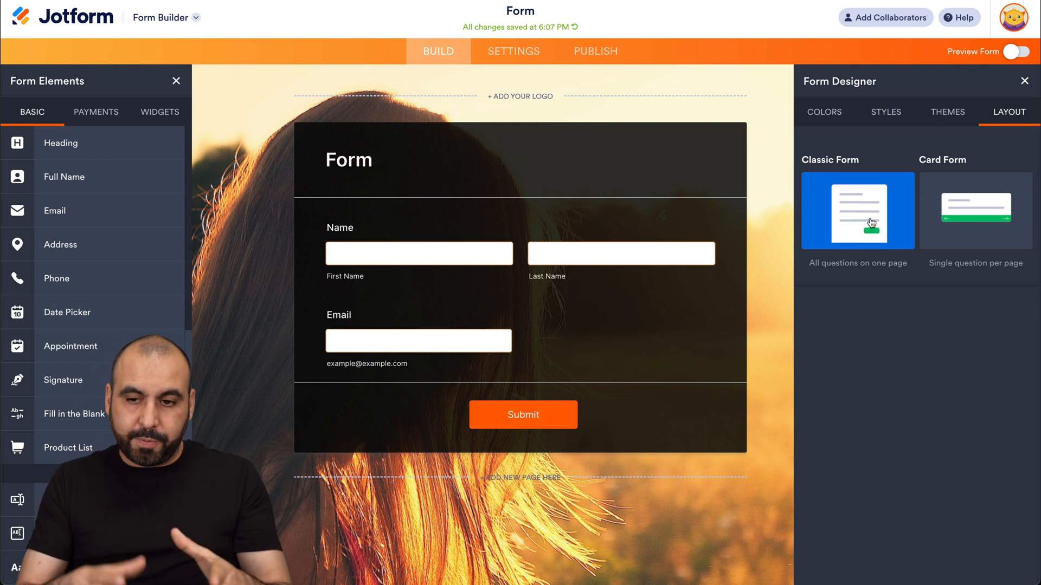
{"action": "mouse_move", "coordinate": [851, 272]}
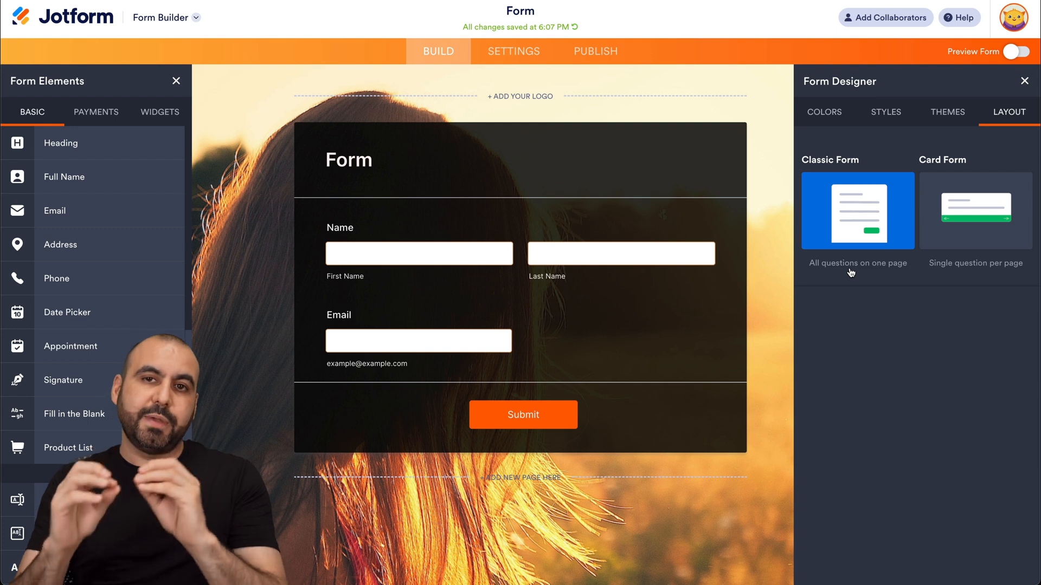
{"action": "left_click", "coordinate": [823, 111]}
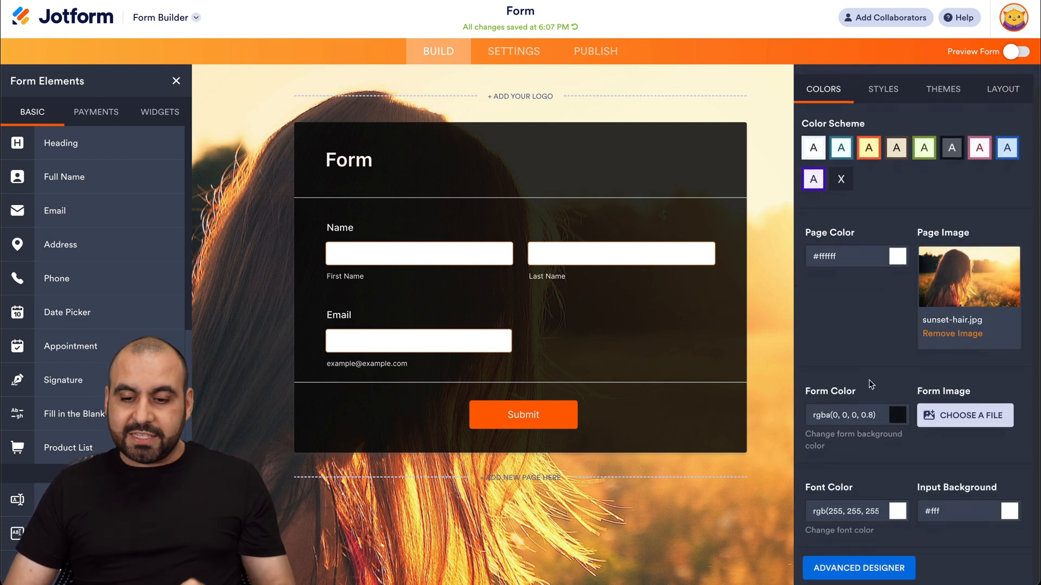
- Open the Sunset Hair form in Jotform's Advanced Designer
{"action": "left_click", "coordinate": [857, 567]}
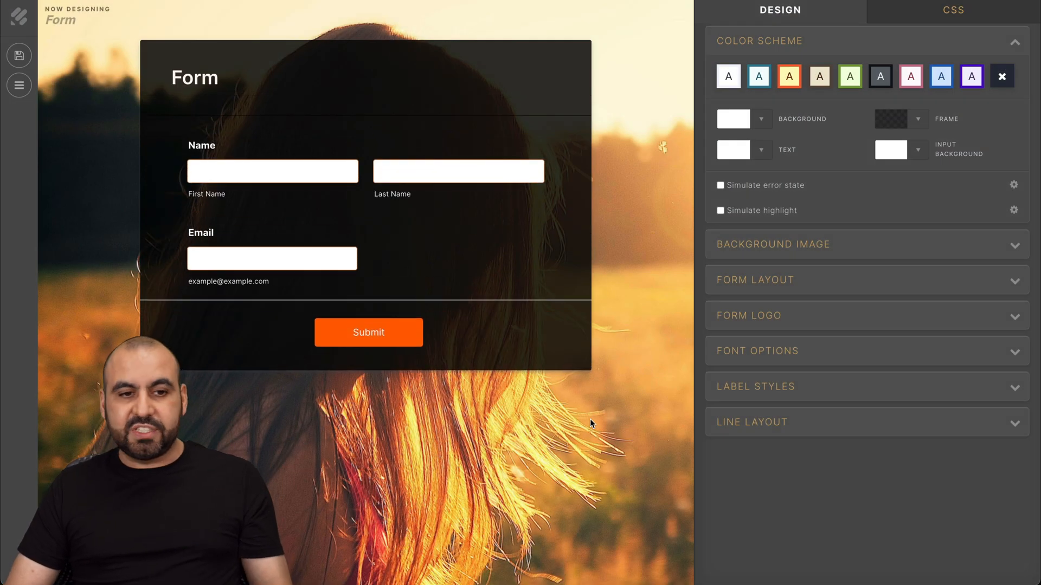
{"action": "mouse_move", "coordinate": [788, 47]}
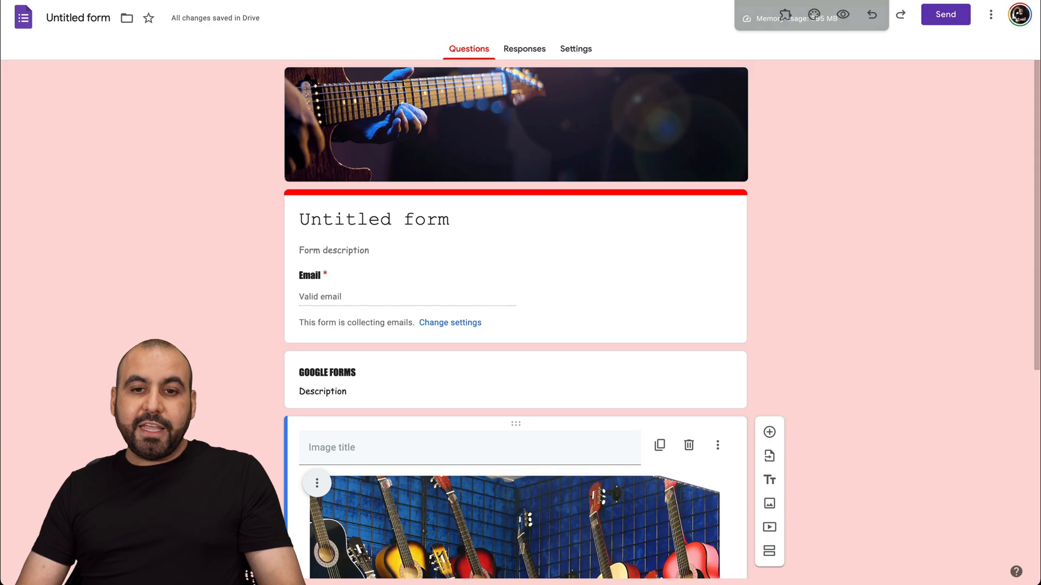
{"action": "mouse_move", "coordinate": [828, 337]}
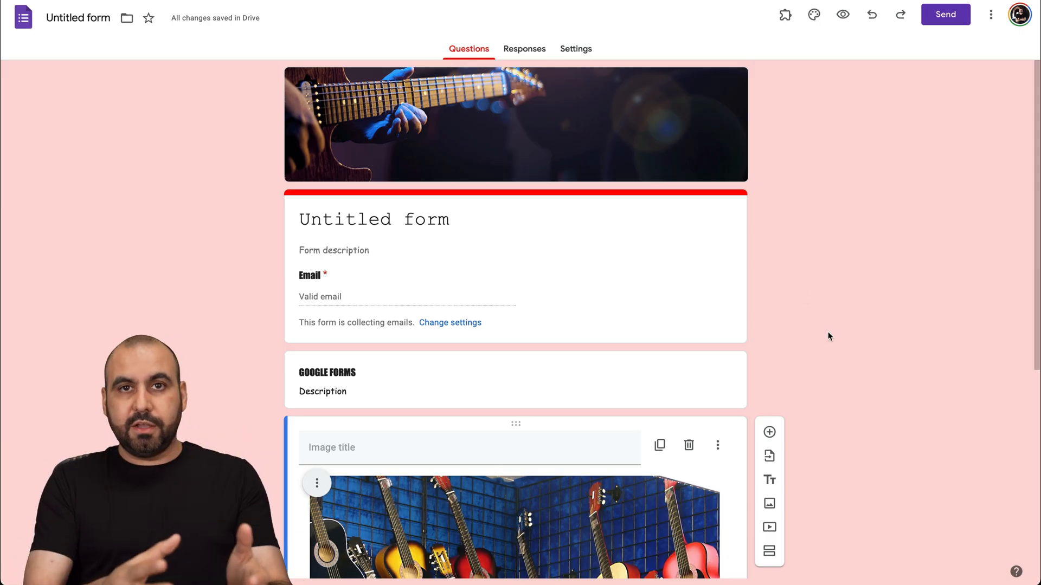